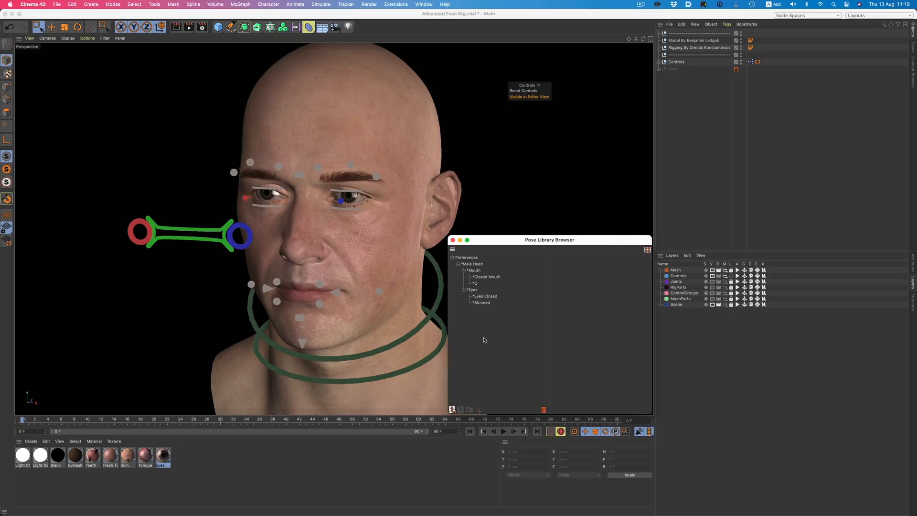
Step: Apply Eyes Closed, create a new Angry pose under Eyes, and show the library as thumbnails
click(486, 296)
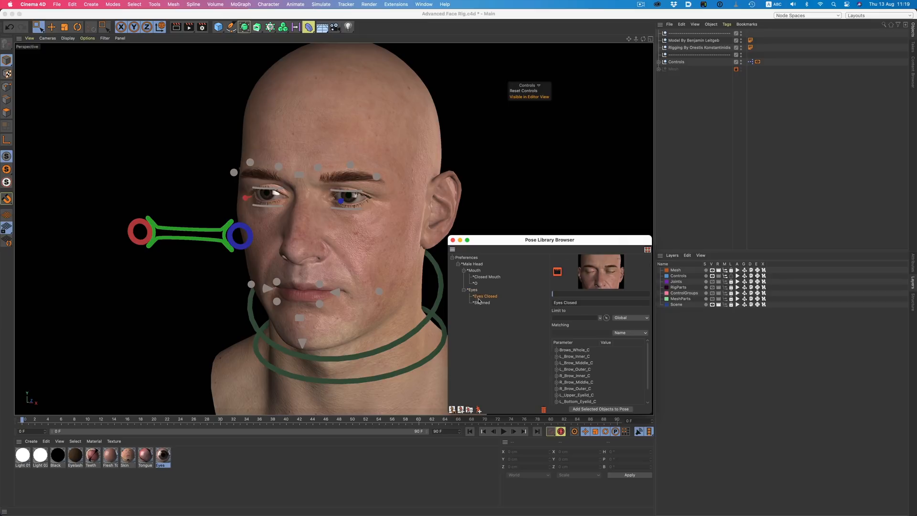
click(481, 302)
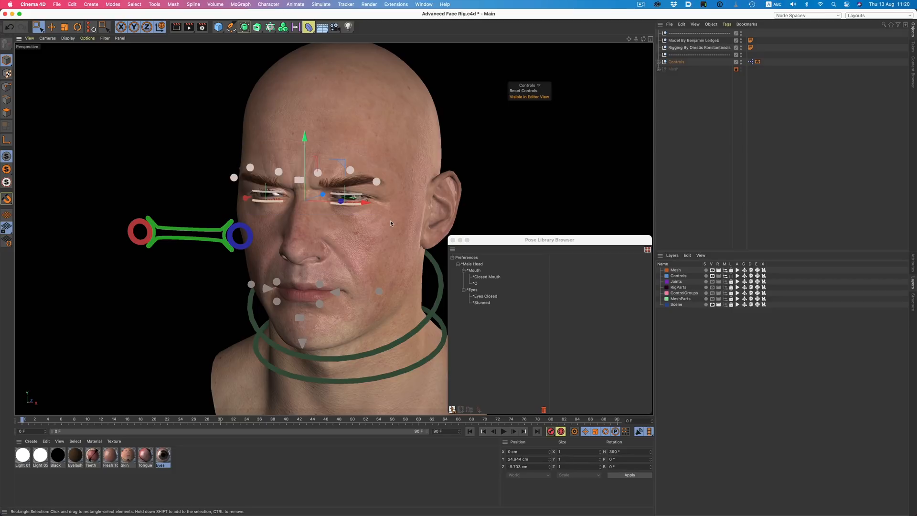
click(472, 289)
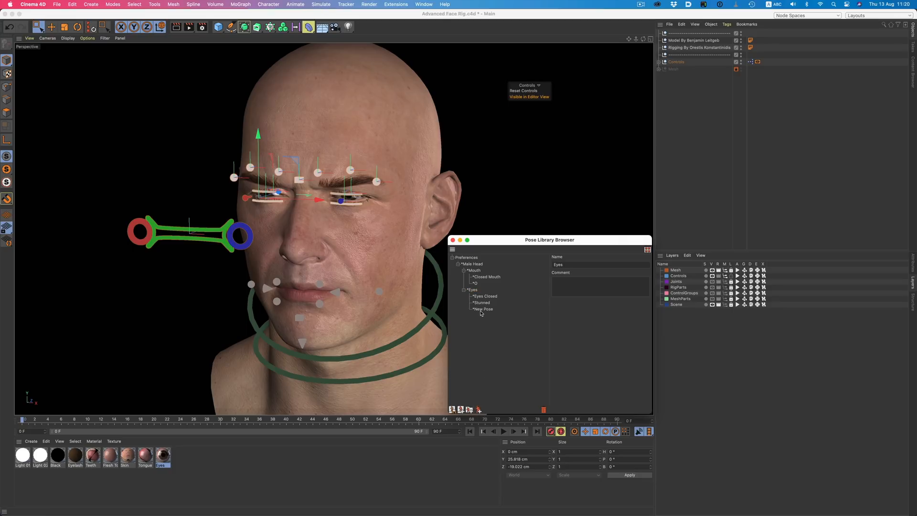
click(484, 309)
text(*Angry)
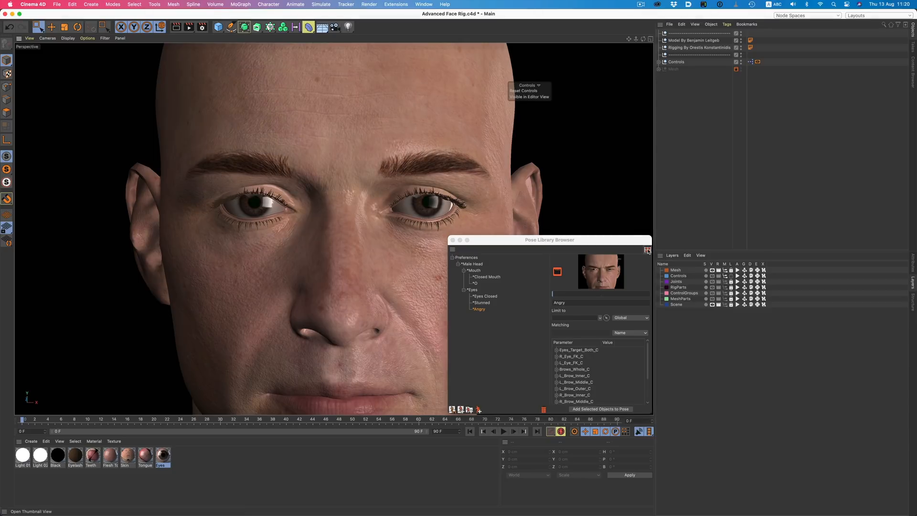
click(647, 250)
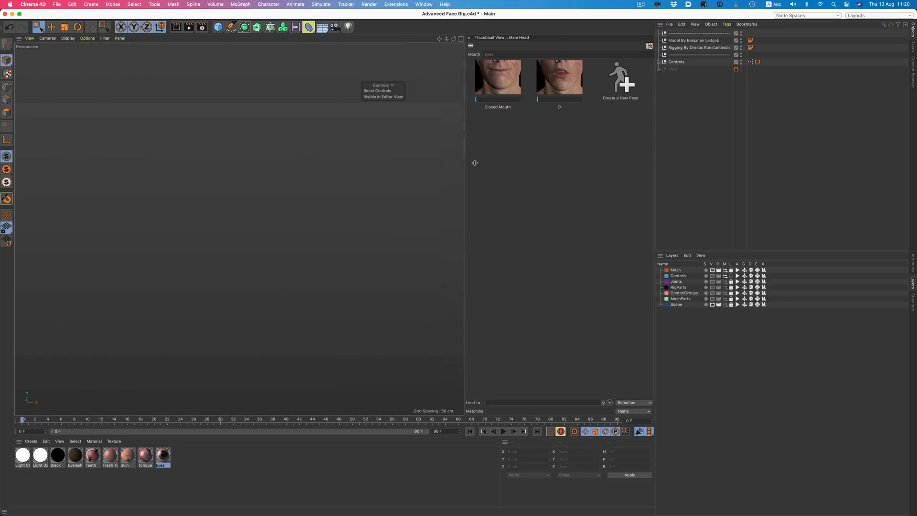
Step: Show the Eyes thumbnails and apply one eye pose to the face
click(490, 54)
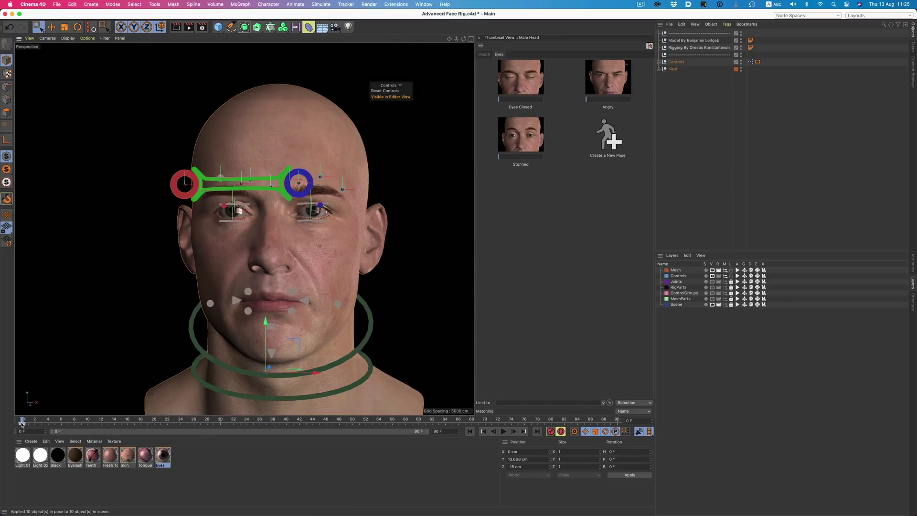
click(504, 431)
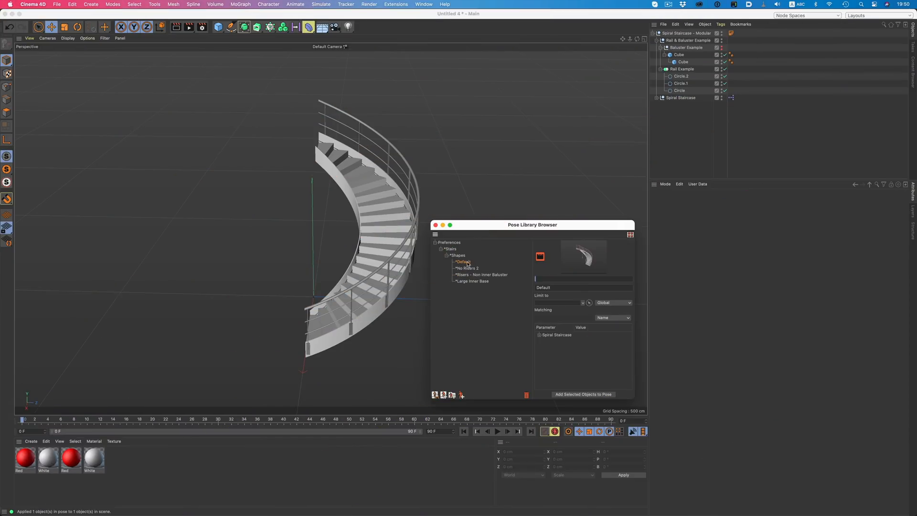
Step: Apply Default, No Risers 2, Risers - Non Inner Baluster and Large Inner Base staircase shapes in turn
click(463, 262)
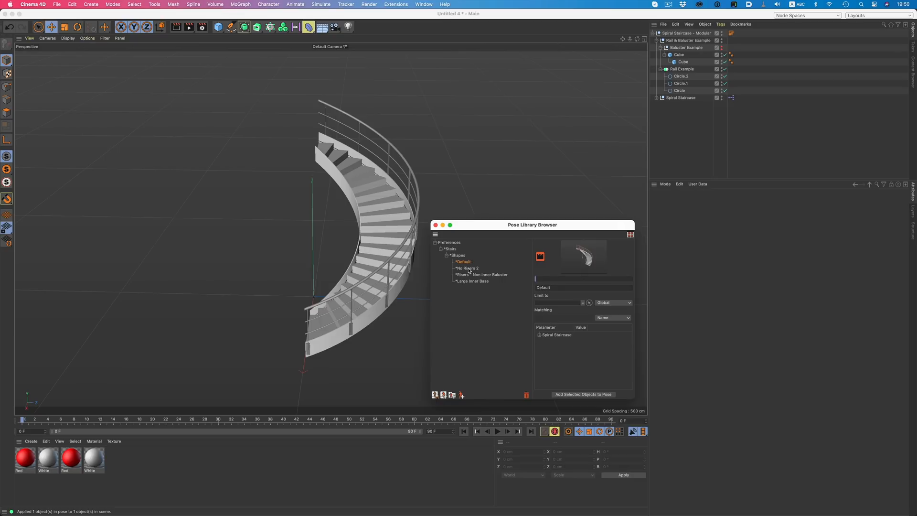
click(467, 267)
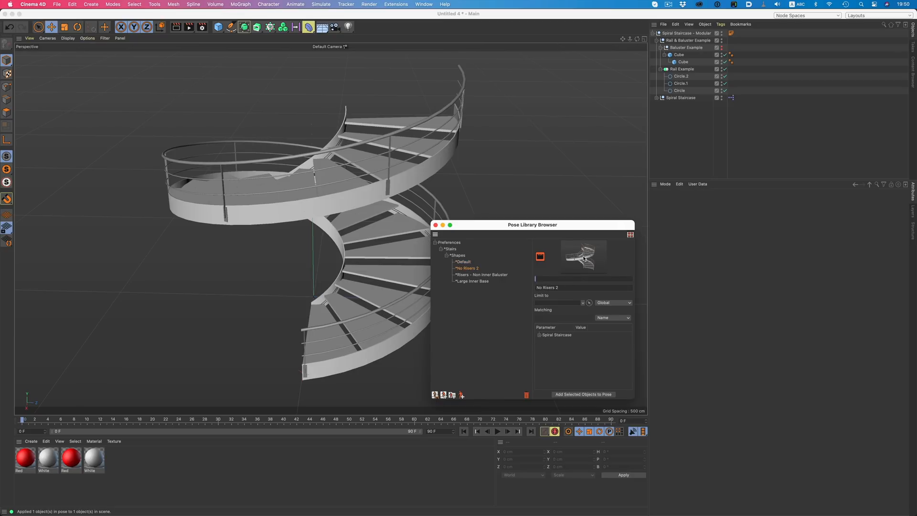
click(482, 275)
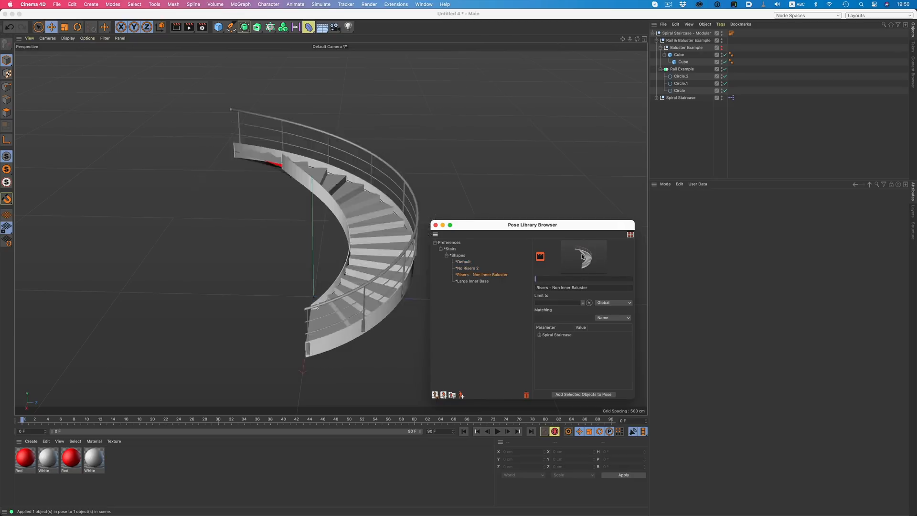
click(472, 281)
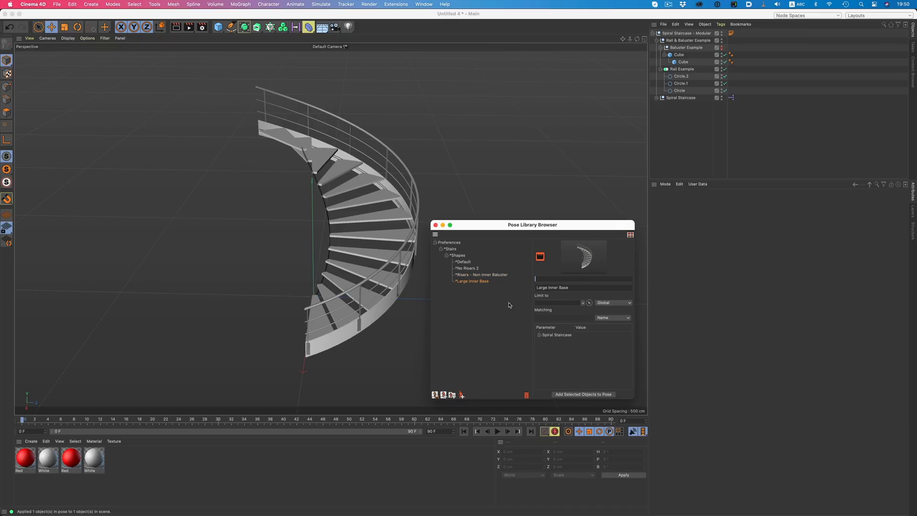
click(463, 262)
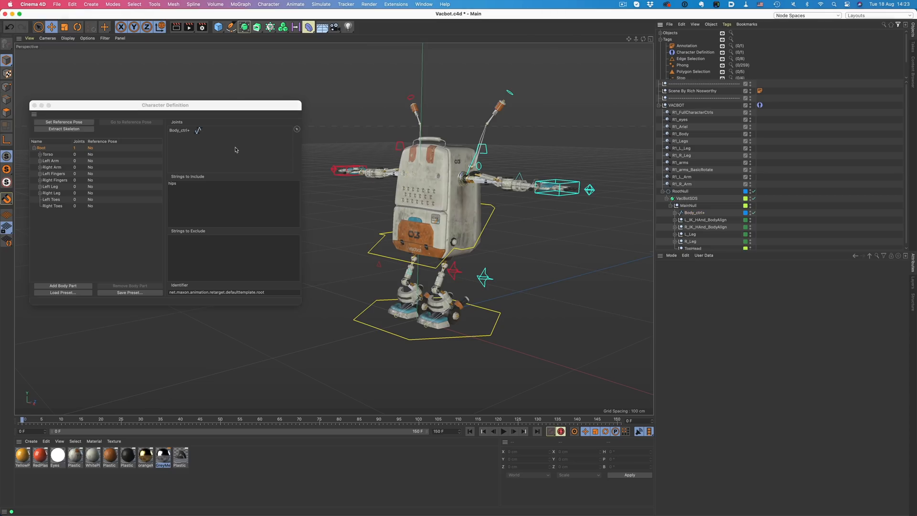
Step: Load the Jogging - Loop clip as the Vacbot solver's source and play the retargeted jog
click(48, 154)
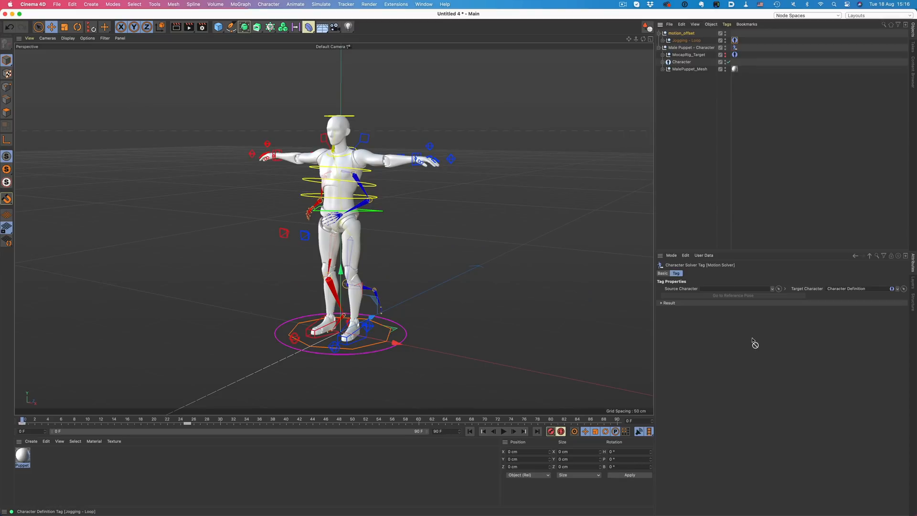
click(504, 431)
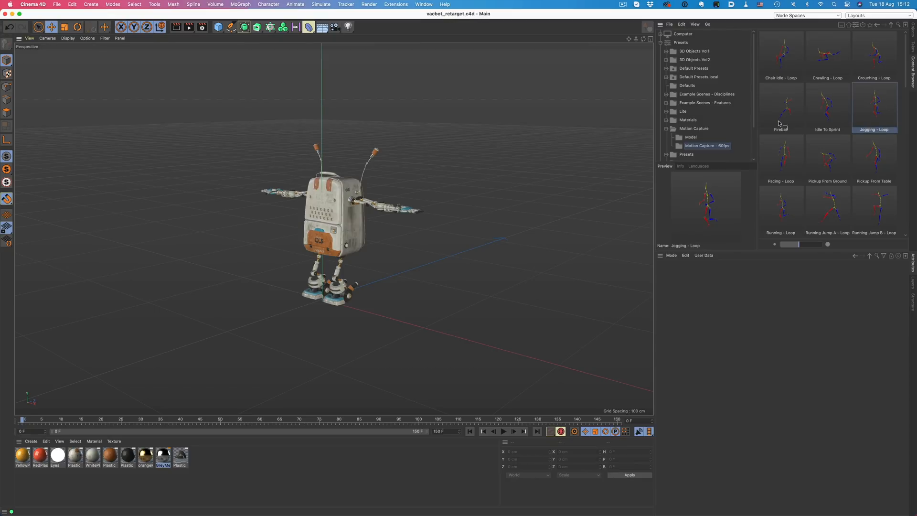
double_click(874, 108)
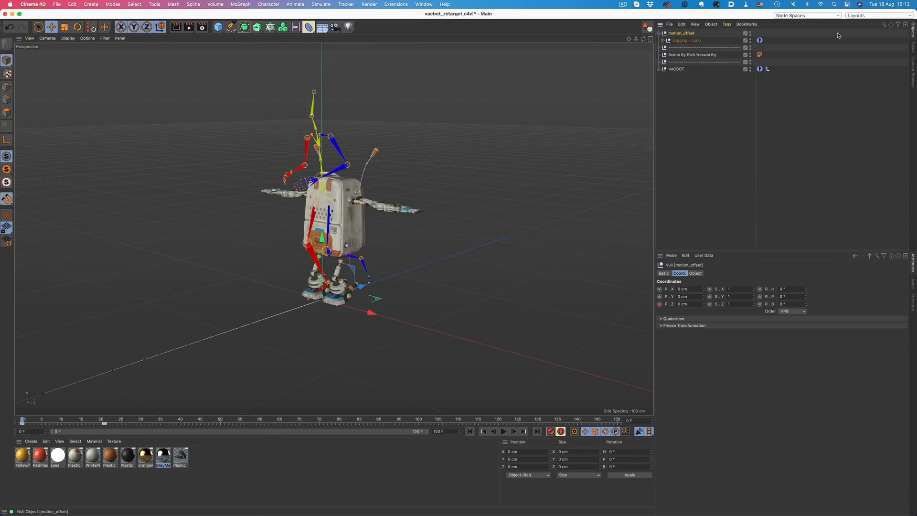
click(767, 69)
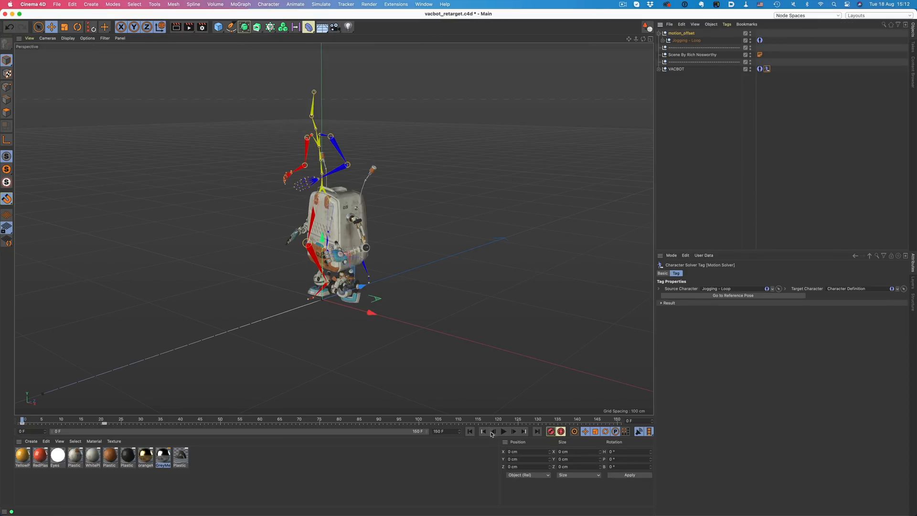
click(503, 431)
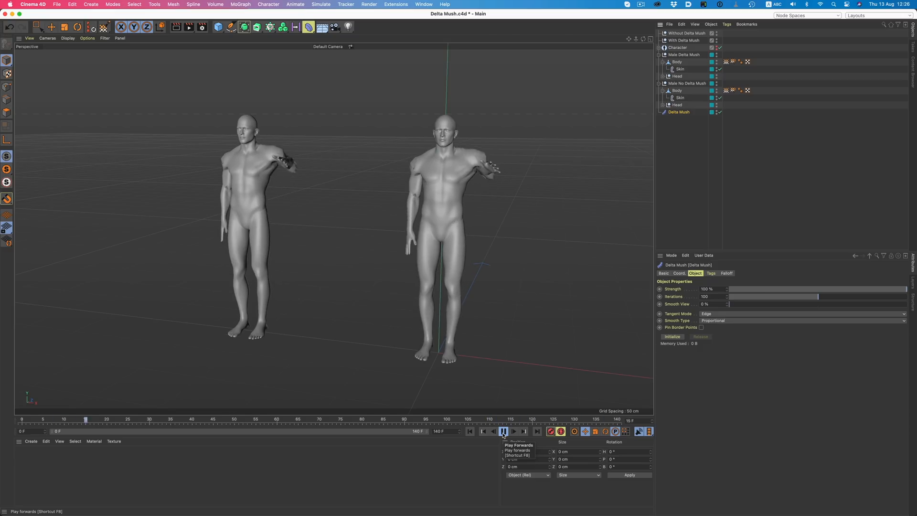
Step: Play the Delta Mush comparison and show the skin weights on the right figure
click(502, 431)
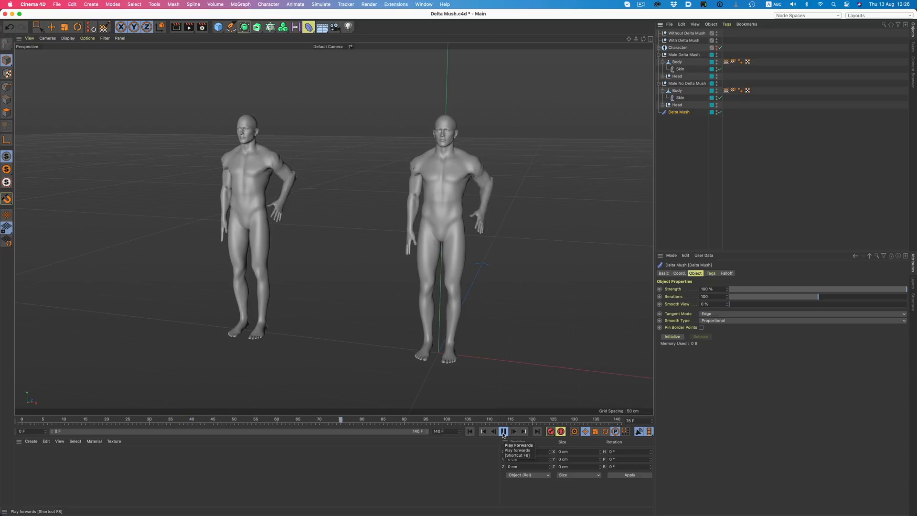
click(502, 431)
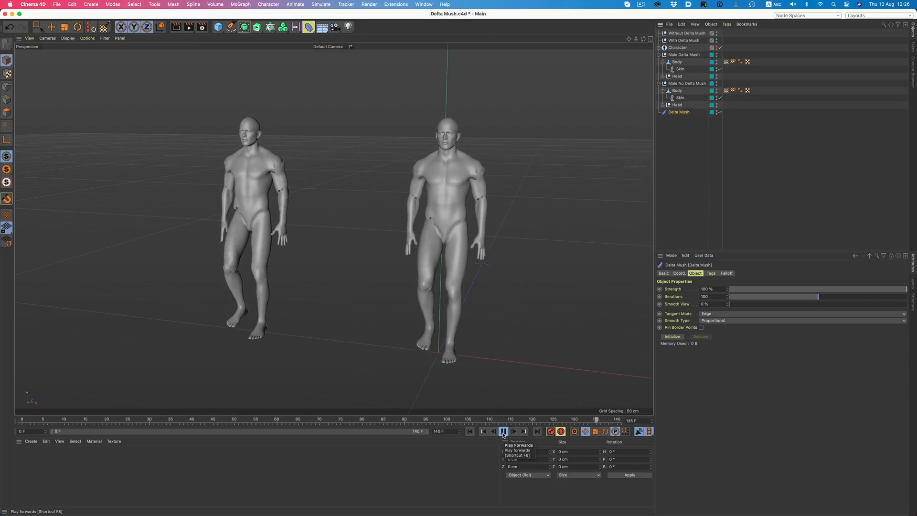
click(504, 432)
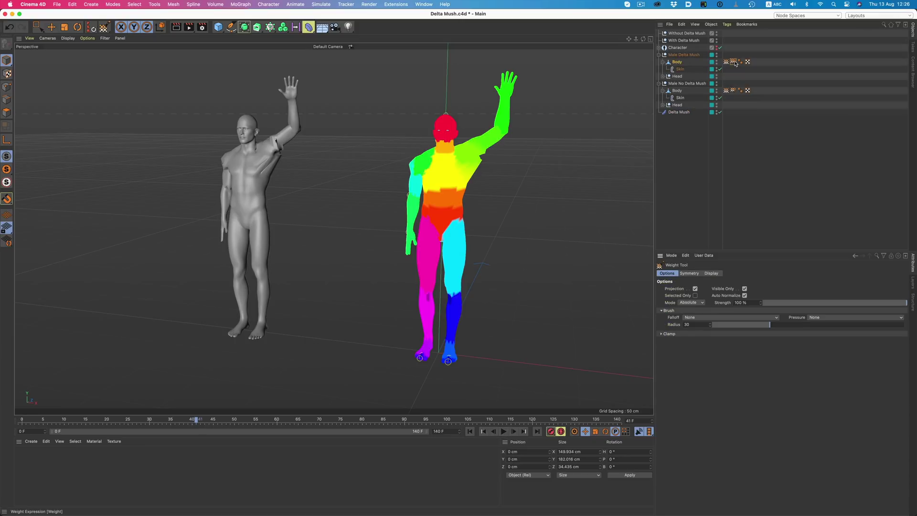
mouse_move(677, 127)
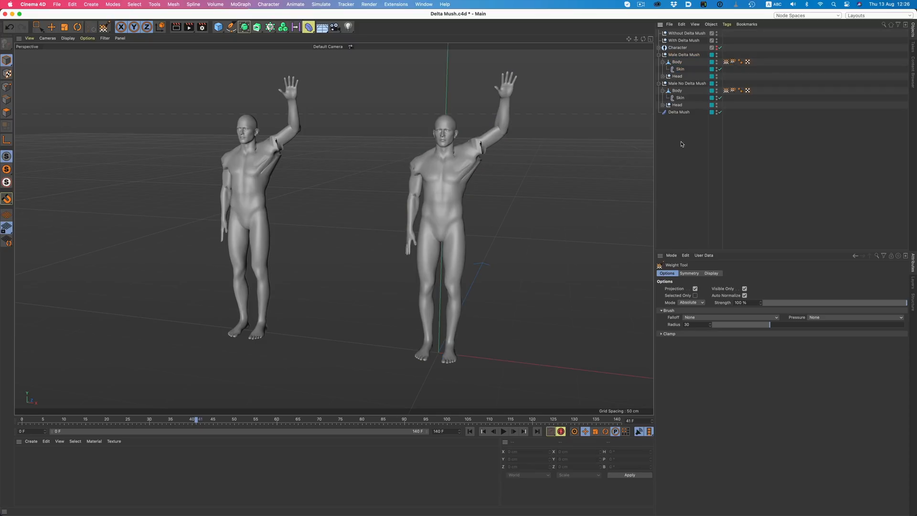
mouse_move(681, 143)
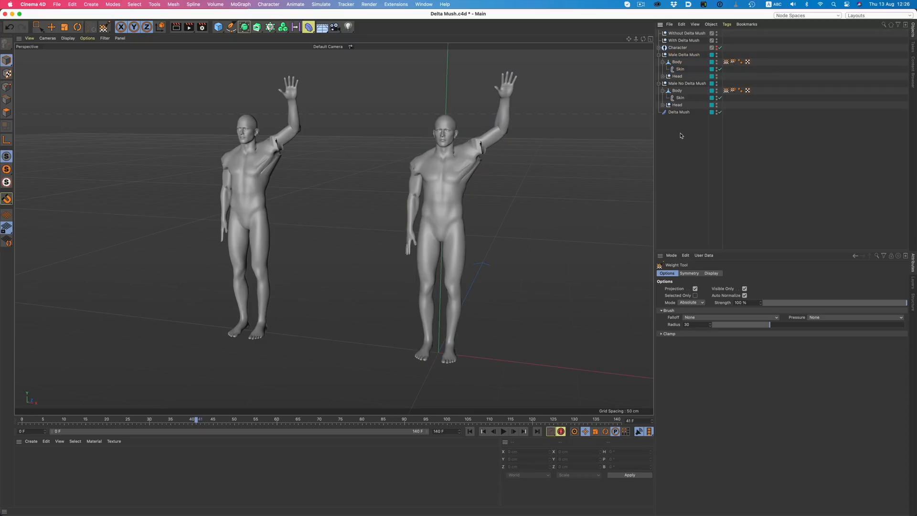
Step: Place Delta Mush under the Male Delta Mush body and play, then stop, the waving animation
click(680, 69)
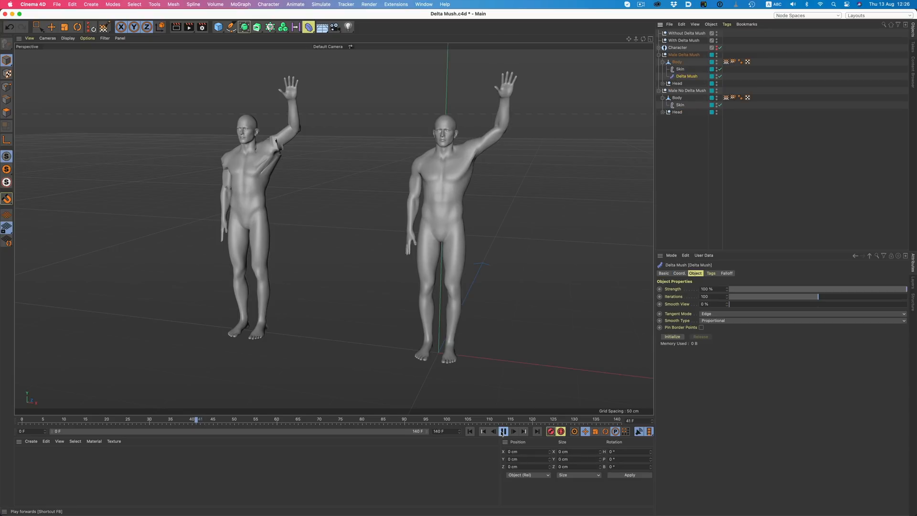
click(503, 431)
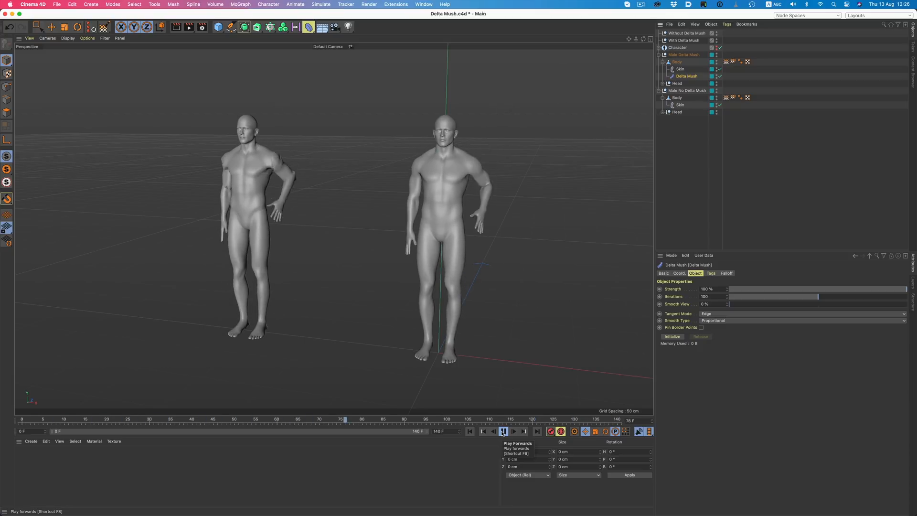
click(513, 431)
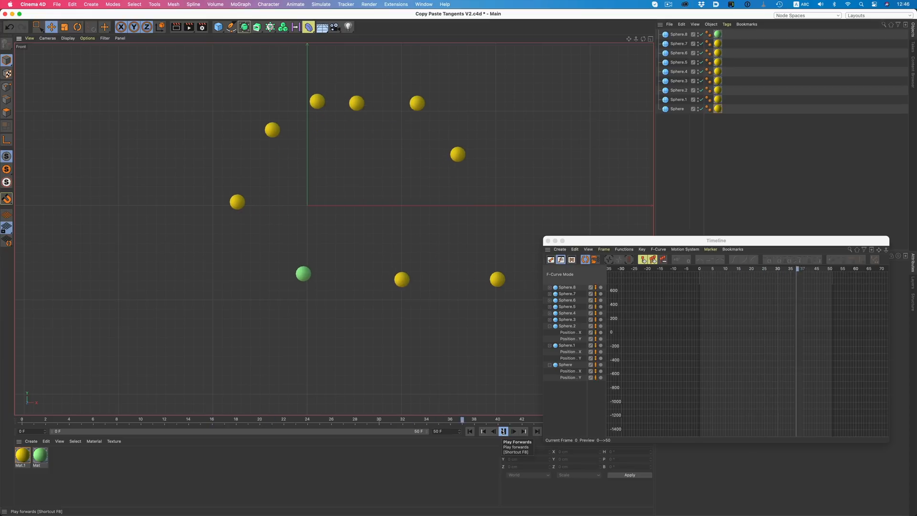
Step: Stop playback at frame 0 and select all the spheres' position curves
click(483, 431)
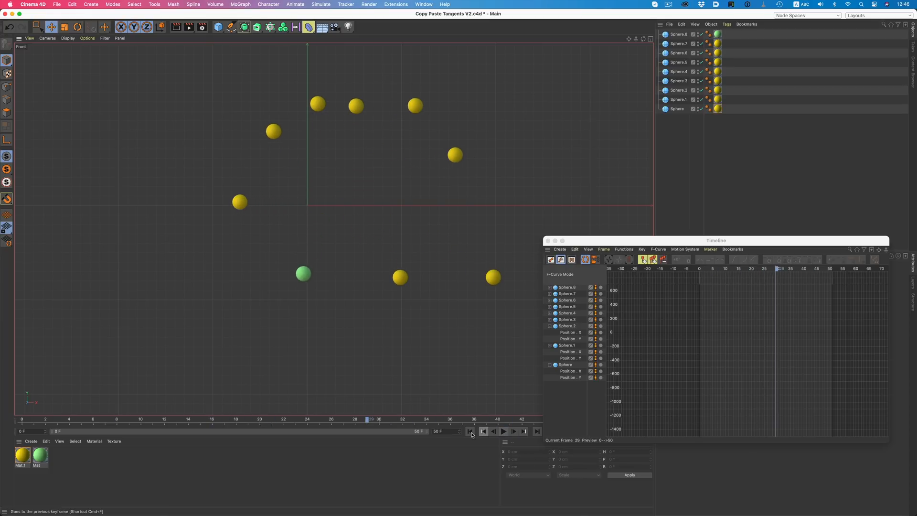
click(483, 431)
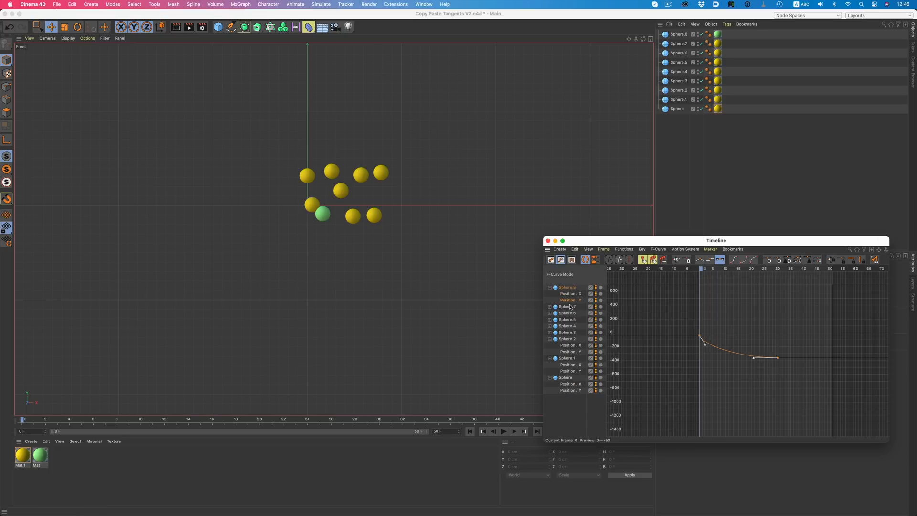
click(572, 259)
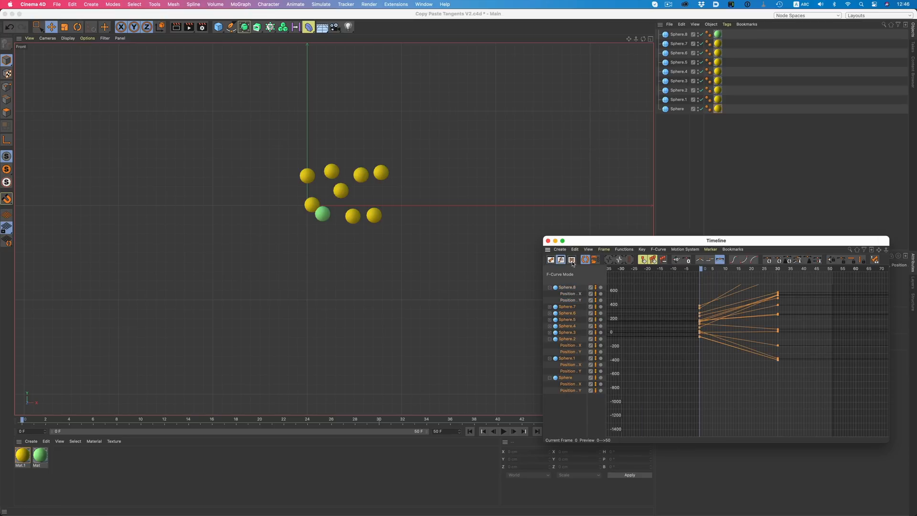
Step: Paste Sphere.8's tangent shape onto all curves via Edit > Paste Tangent and review playback
click(575, 250)
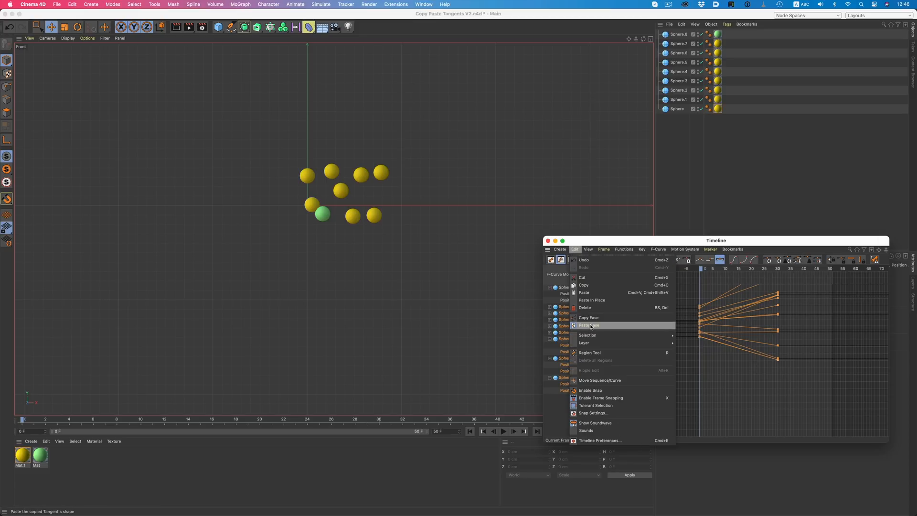
click(589, 325)
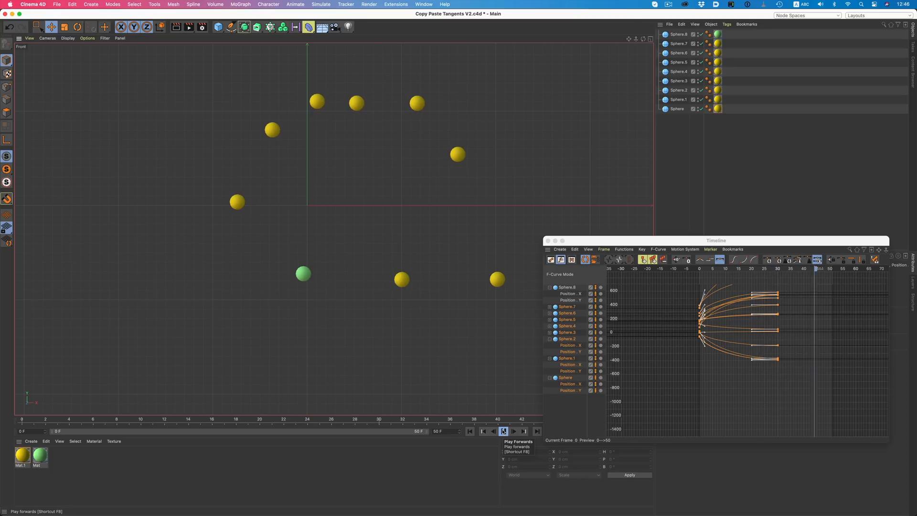
click(504, 431)
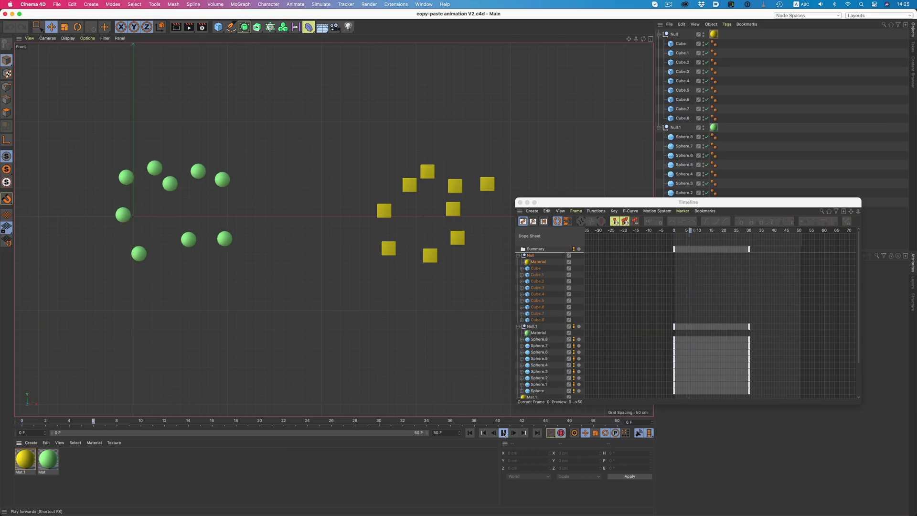
Step: Play and stop the sphere animation in the copy-paste V2 scene
click(503, 433)
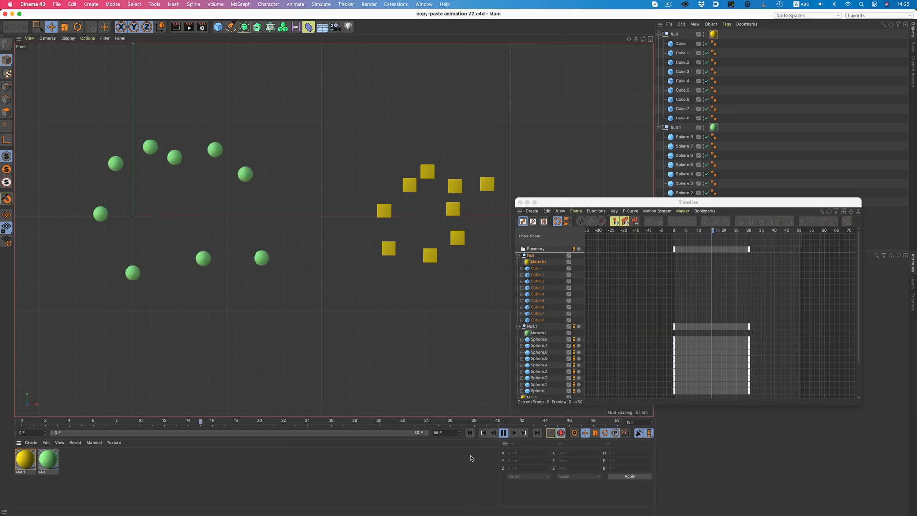
click(501, 433)
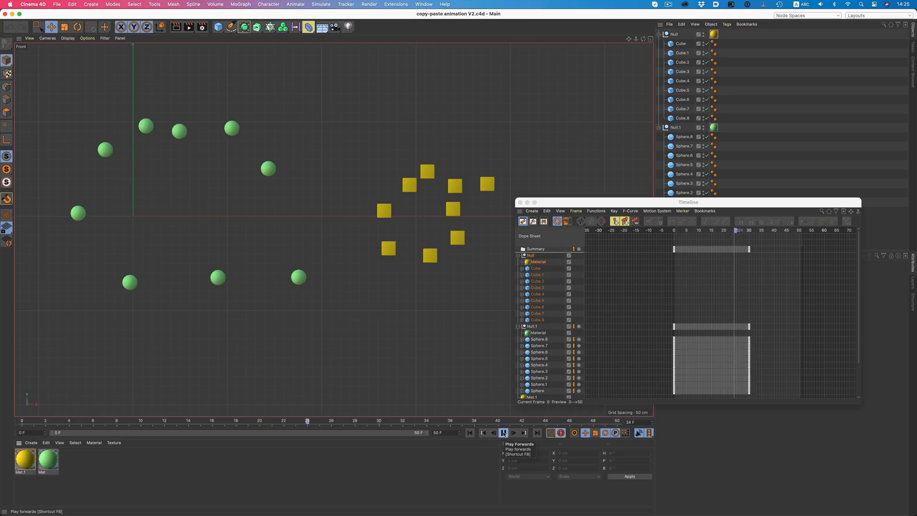
click(547, 213)
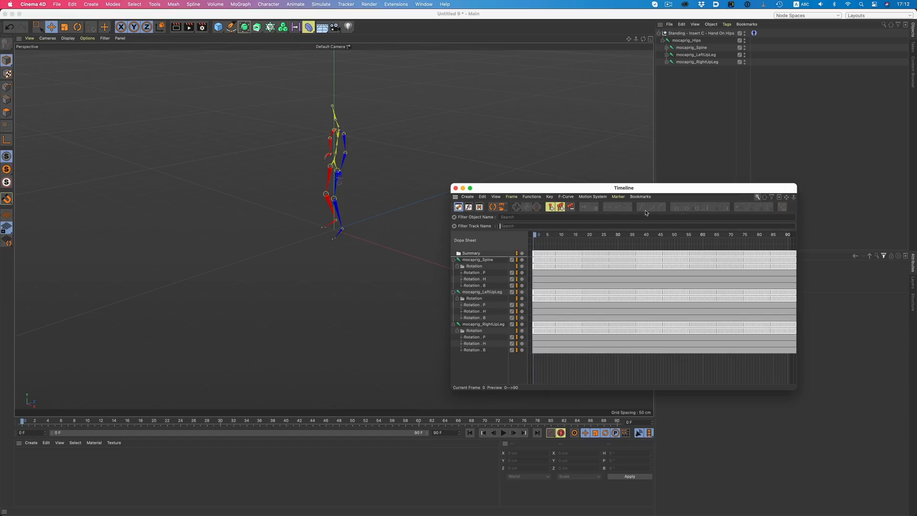
mouse_move(514, 226)
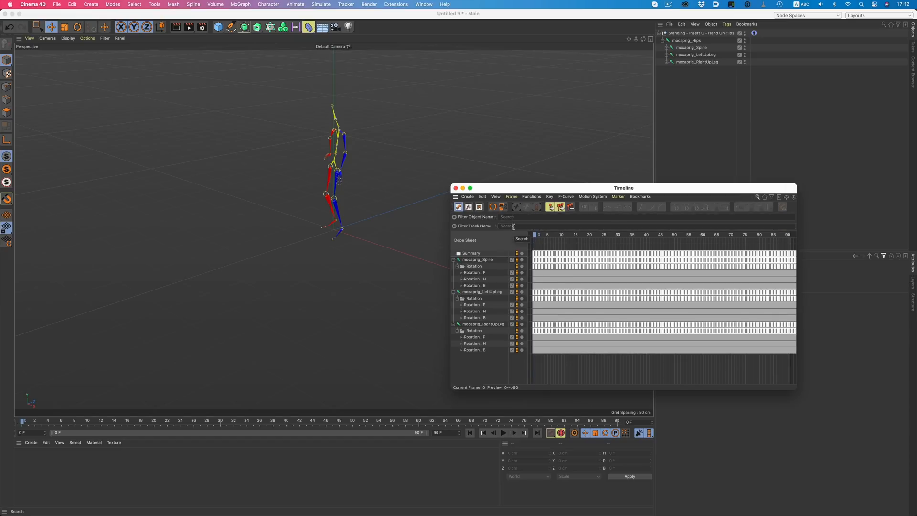
Step: Filter the Timeline track names with '.P' to show only P rotation channels
text(.P)
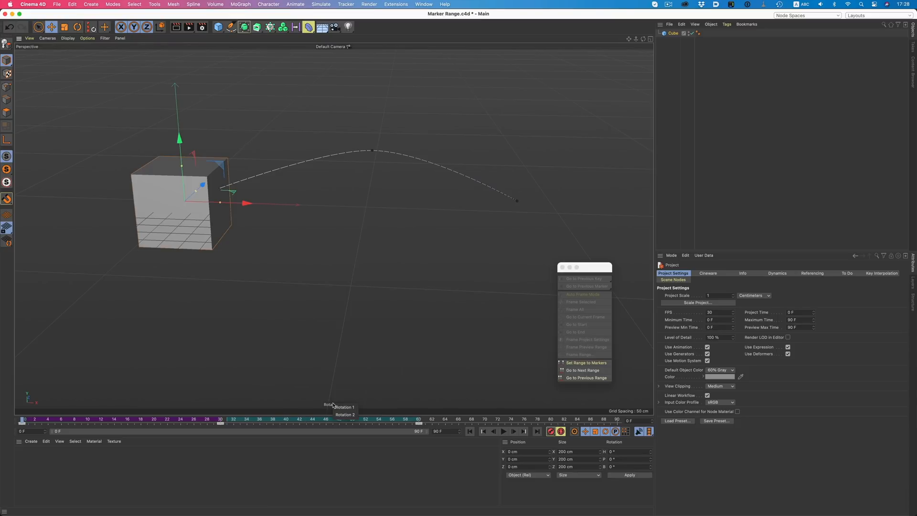
Step: Set the preview range to the timeline markers and jump to the next marker range
click(583, 370)
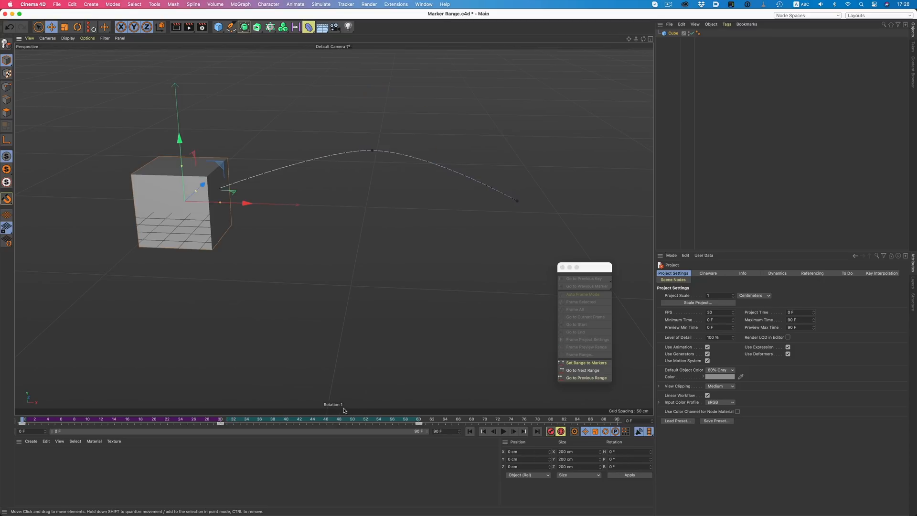
mouse_move(374, 384)
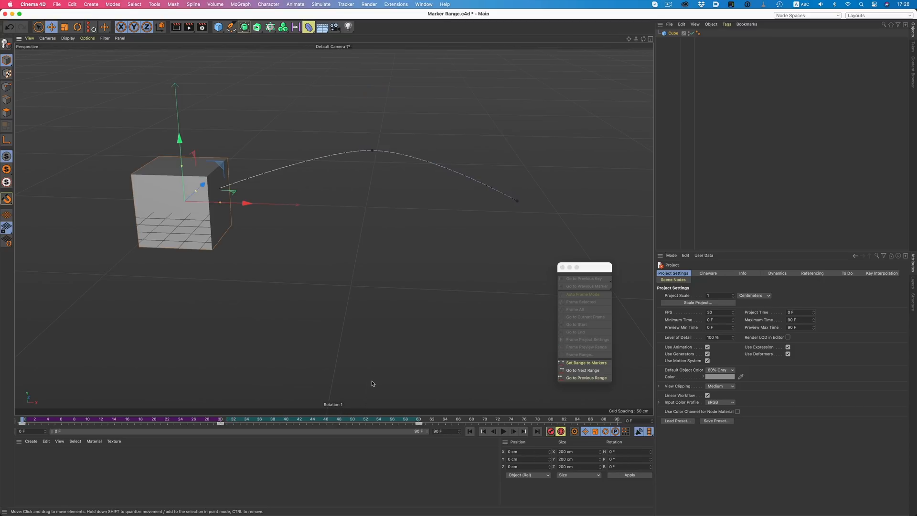
mouse_move(436, 383)
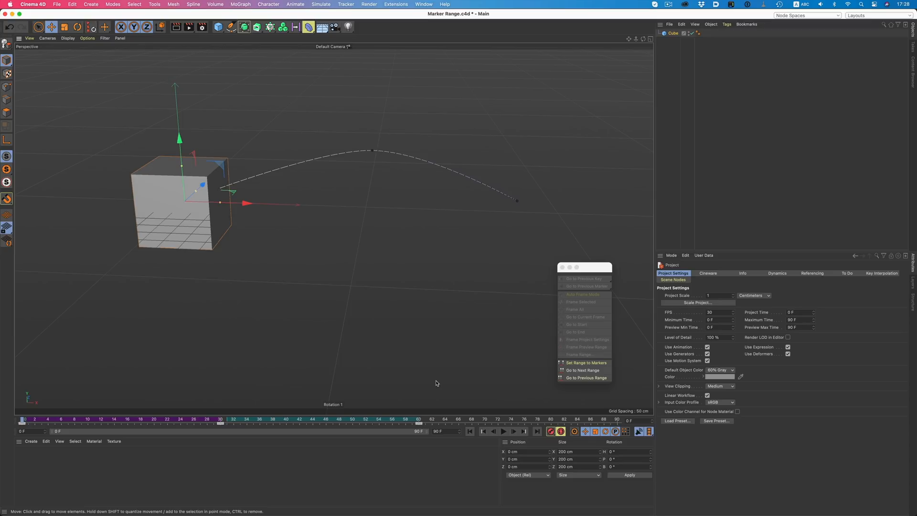
mouse_move(602, 391)
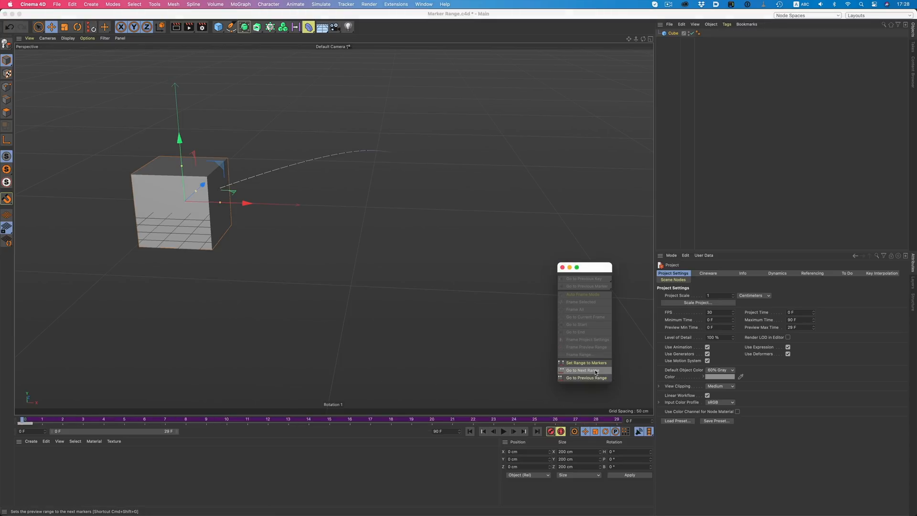
click(586, 370)
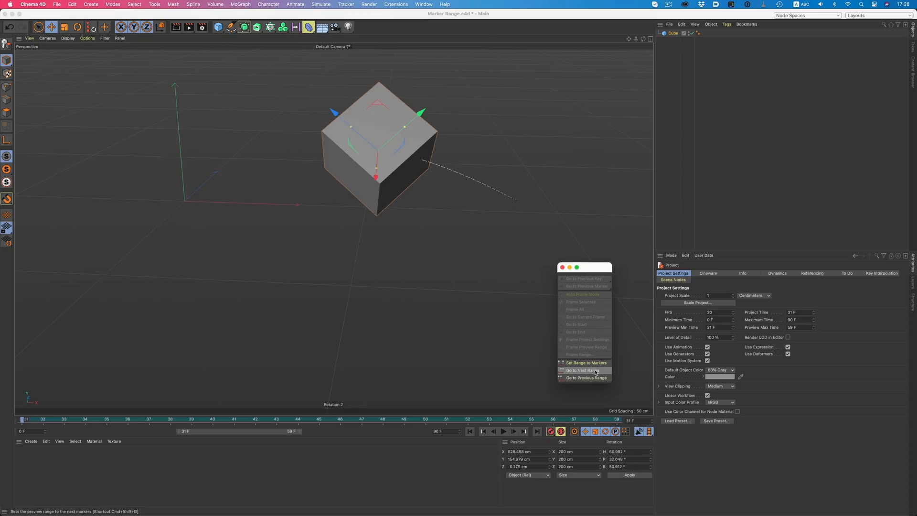
click(585, 377)
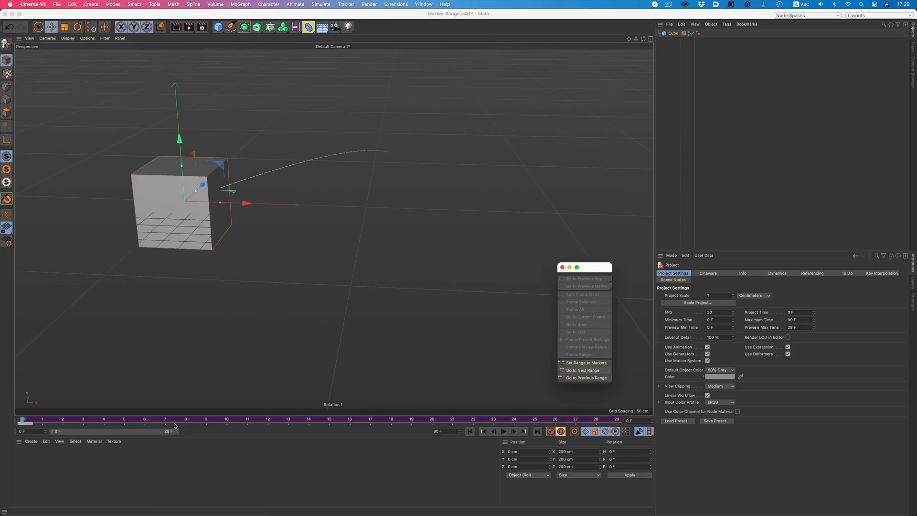
click(585, 363)
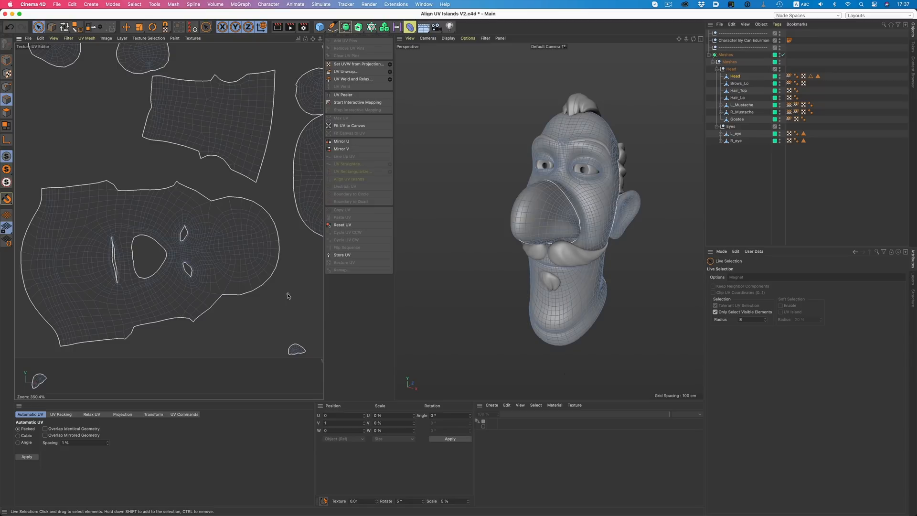
mouse_move(239, 252)
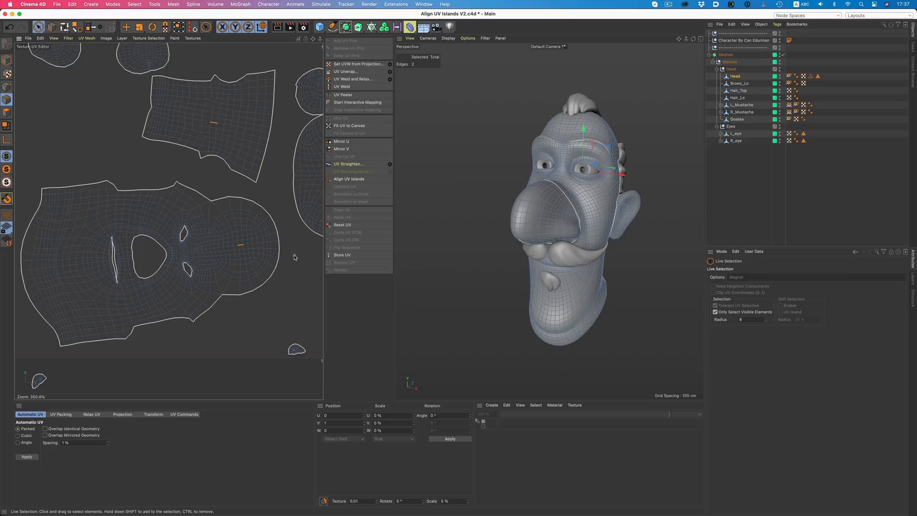
mouse_move(347, 179)
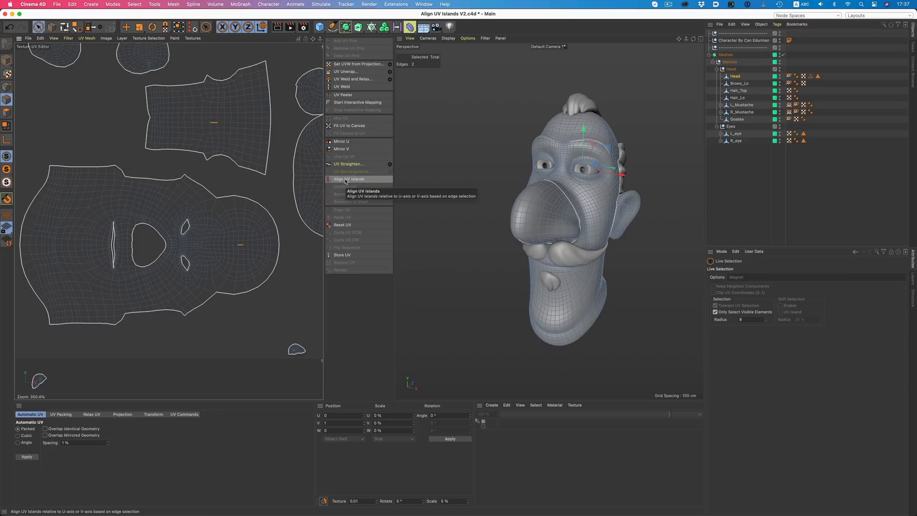
mouse_move(289, 262)
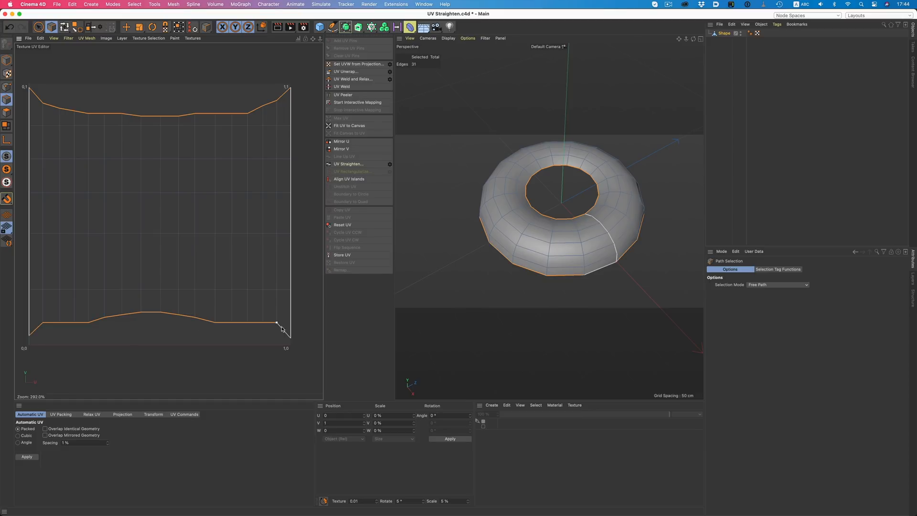
Step: Straighten the torus's selected UV border edges with UV Straighten
click(347, 164)
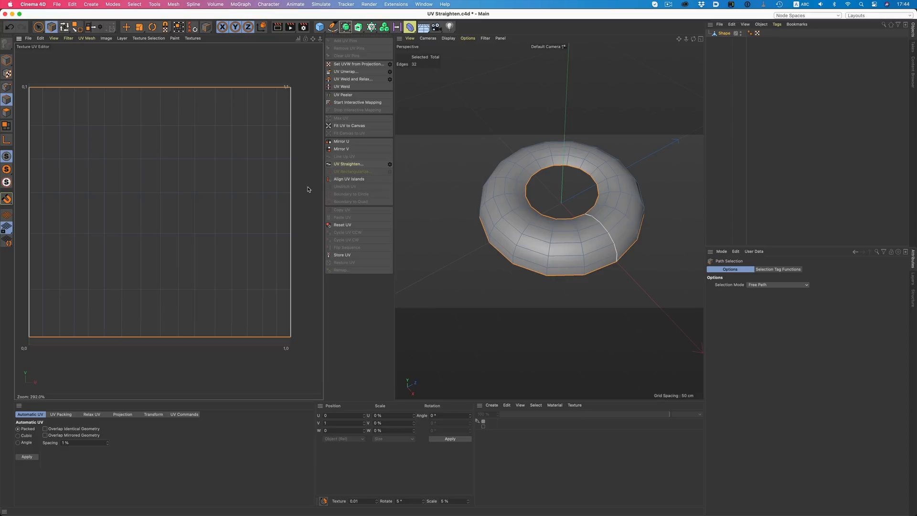
click(351, 171)
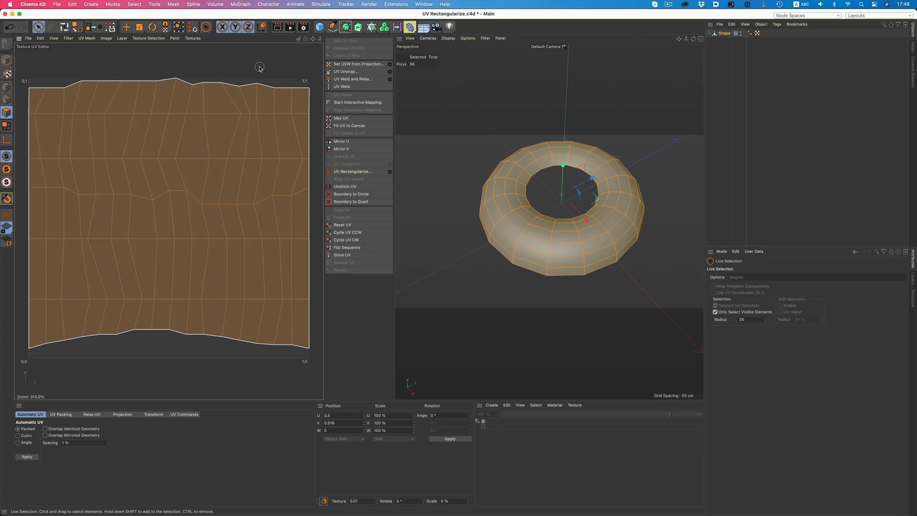
Step: Rectangularize the torus UVs into an even grid, then toggle Equidistant Distribution in the UV Straighten options
click(352, 171)
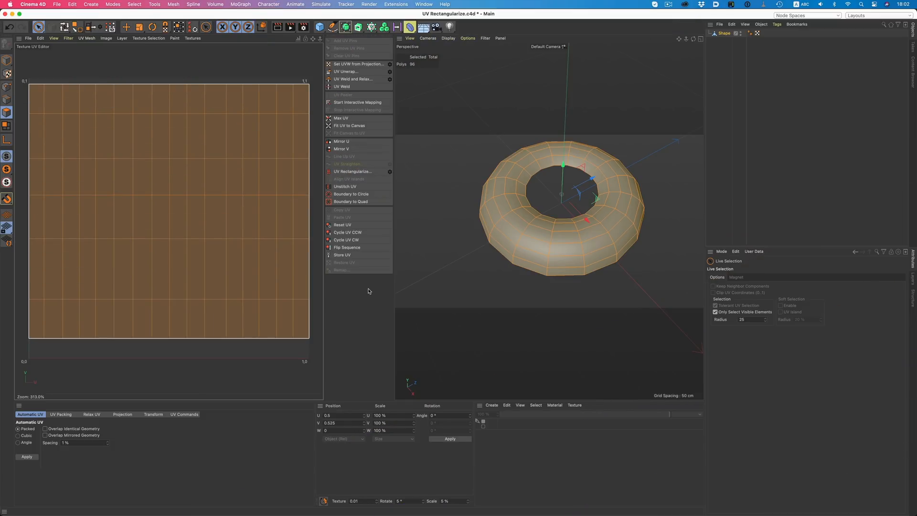
click(346, 163)
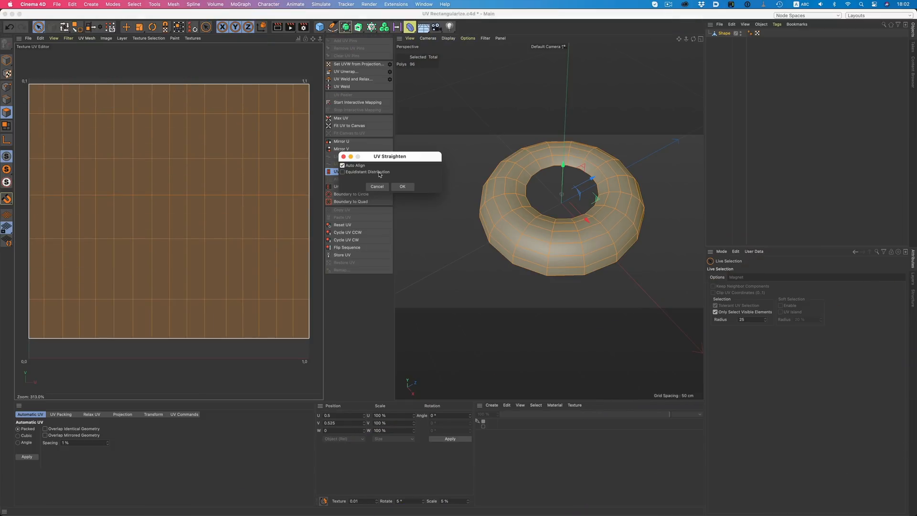
click(402, 186)
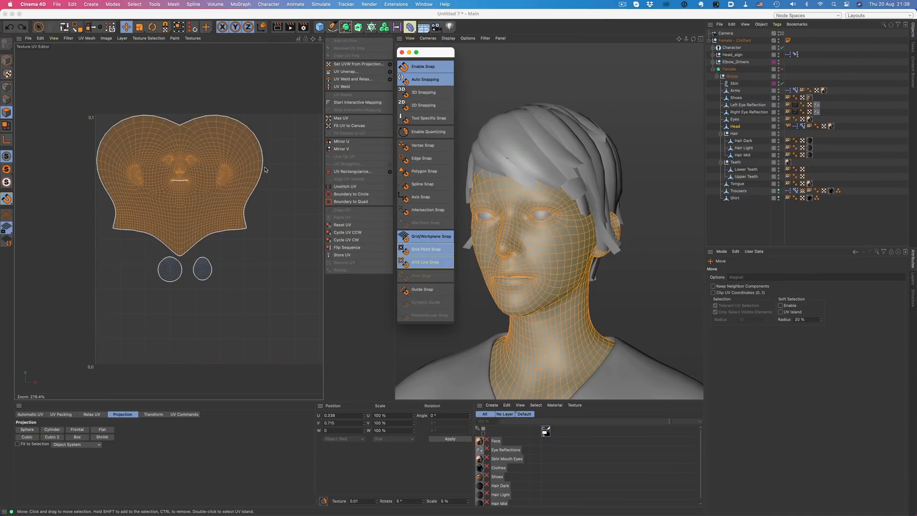
Step: Zoom into the UV Editor and move the female head's UV border with grid snapping active
scroll(up, 3)
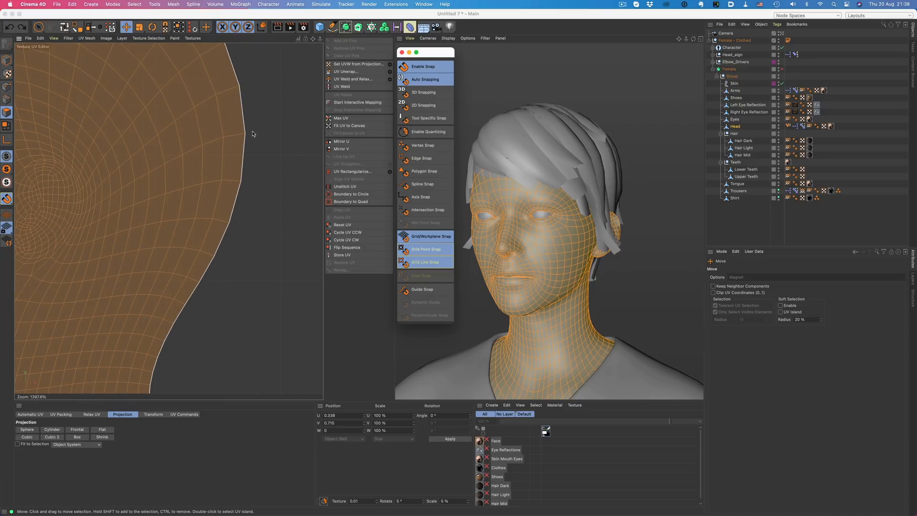
drag(251, 134, 281, 160)
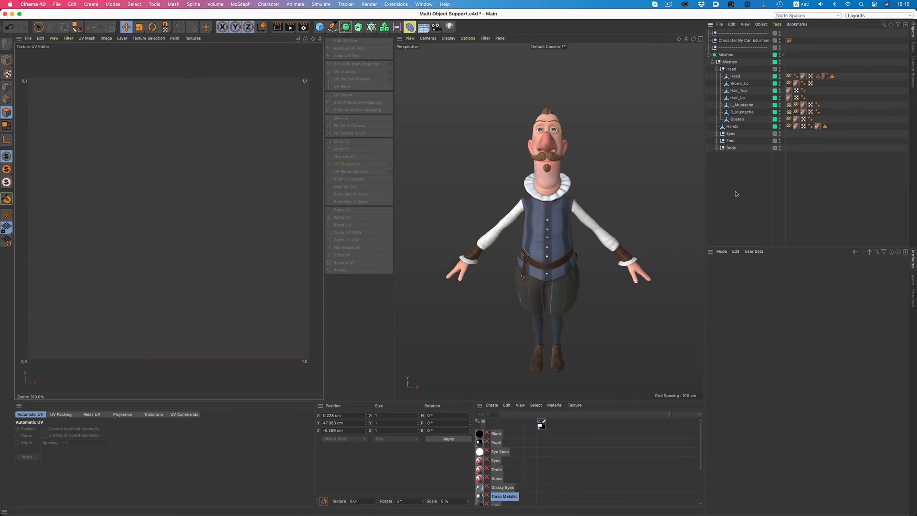
Step: Show the Head, Hair_Top, Hair_Lo, mustache and hand meshes' UVs together and select the Hair_Lo island
click(735, 76)
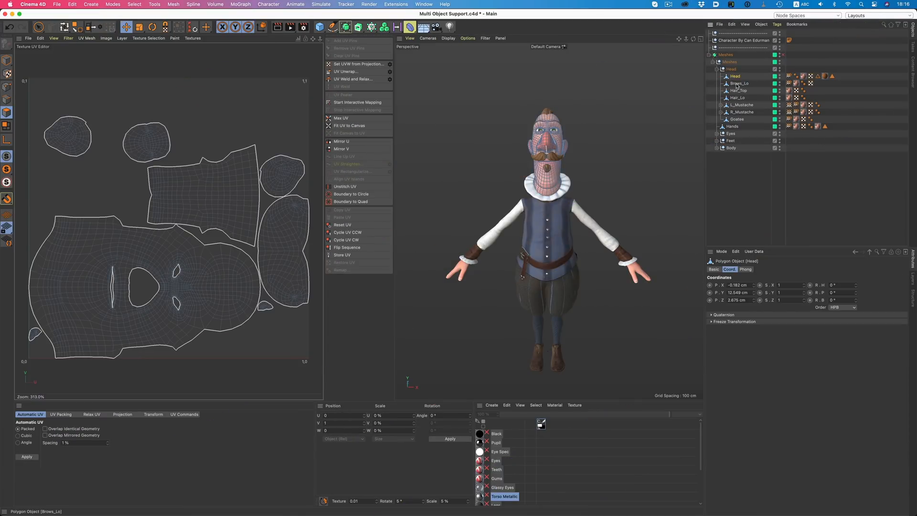
click(738, 90)
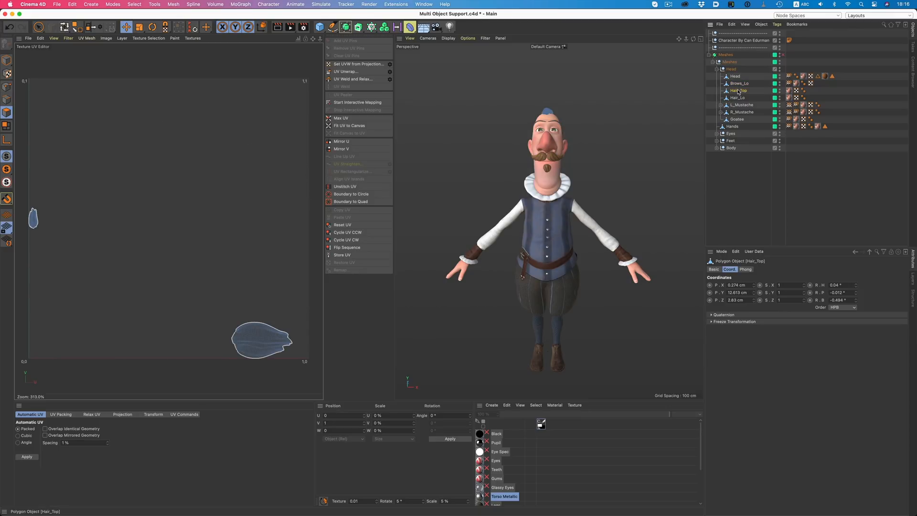
click(737, 97)
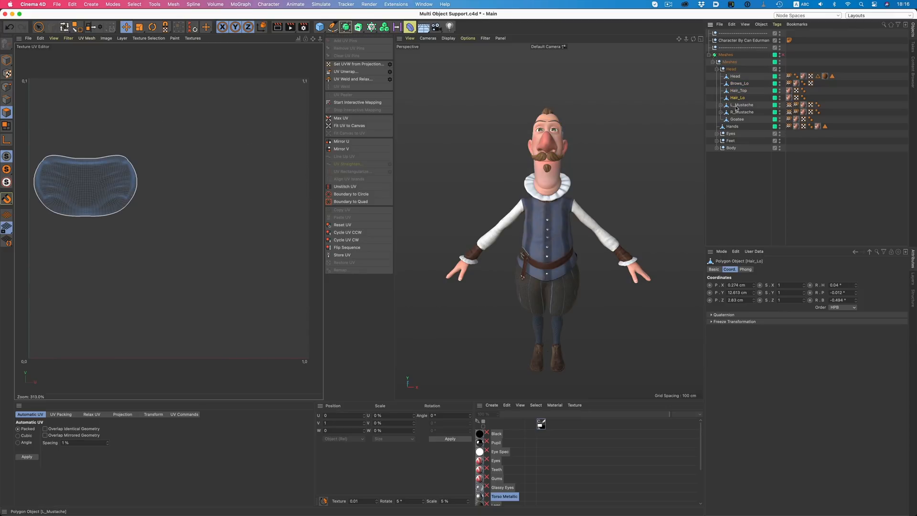
click(742, 112)
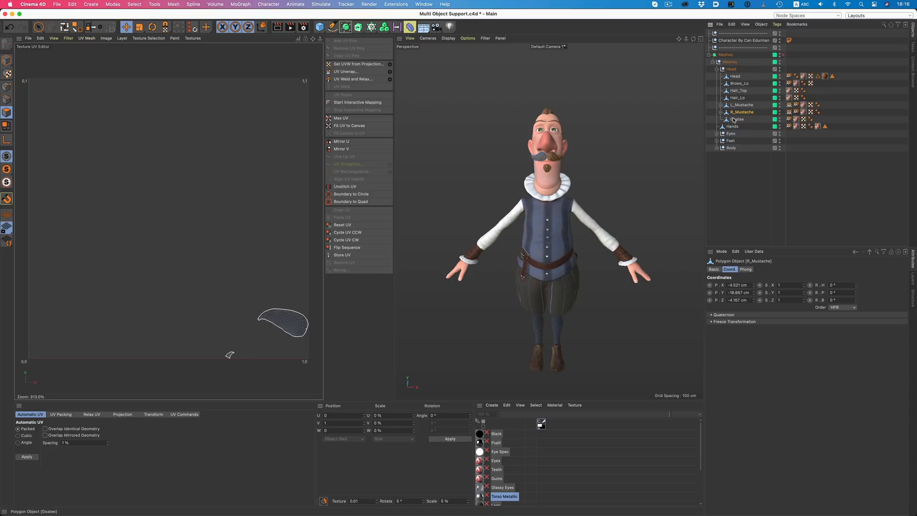
mouse_move(736, 123)
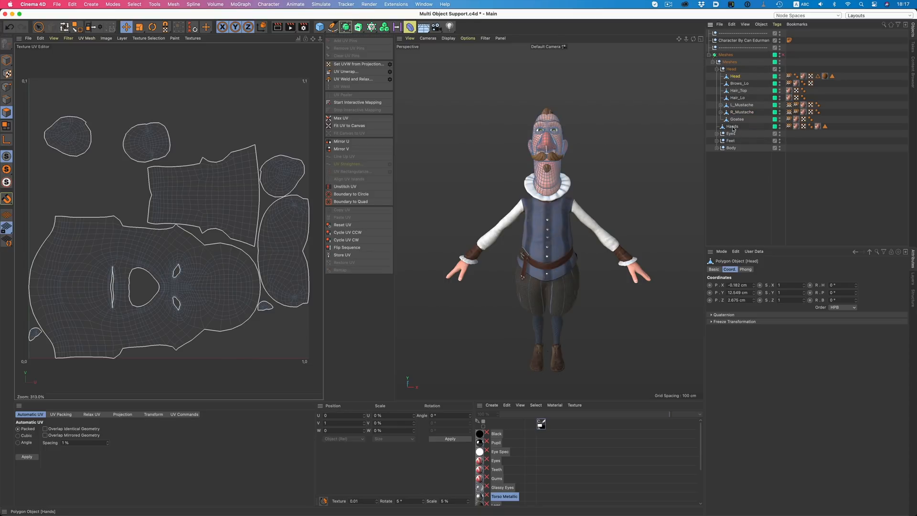
click(732, 127)
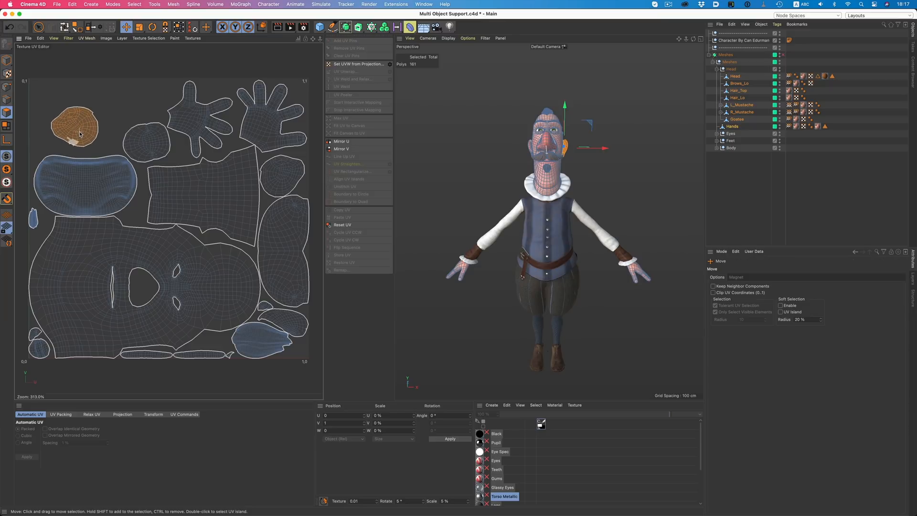
click(85, 184)
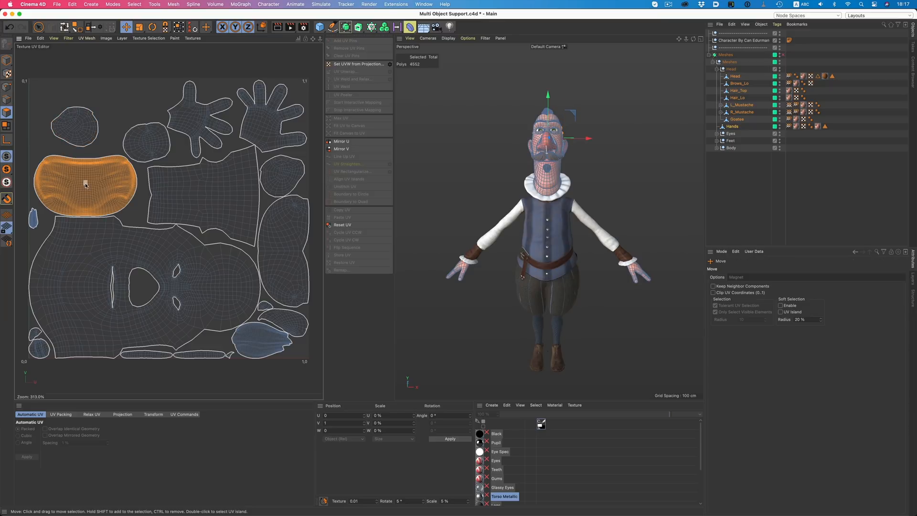
click(60, 415)
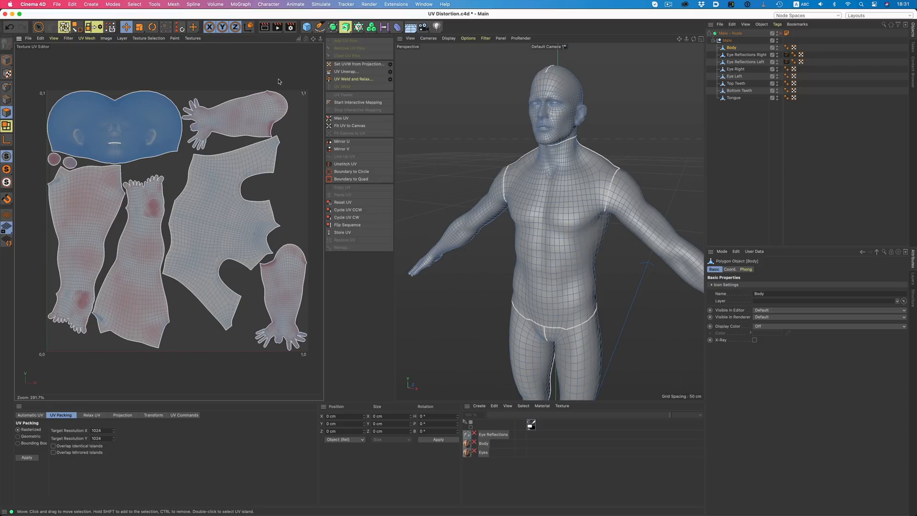
mouse_move(179, 144)
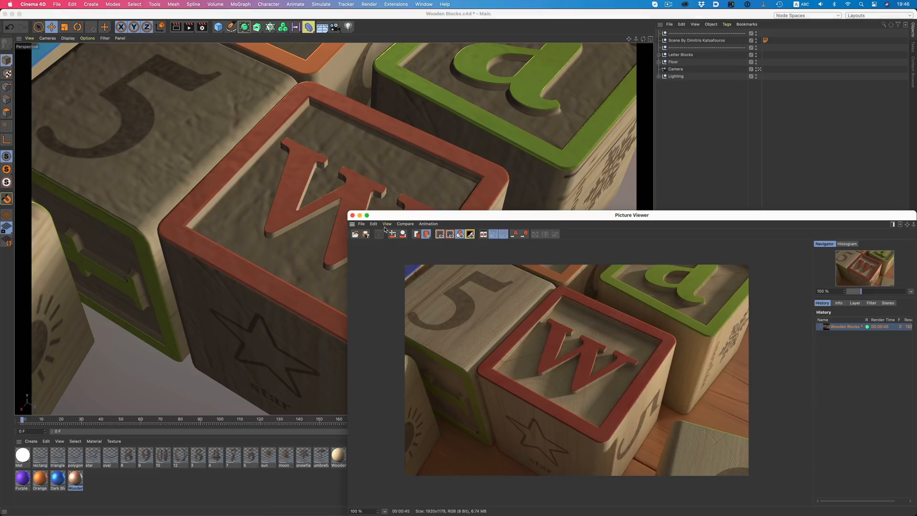
mouse_move(330, 218)
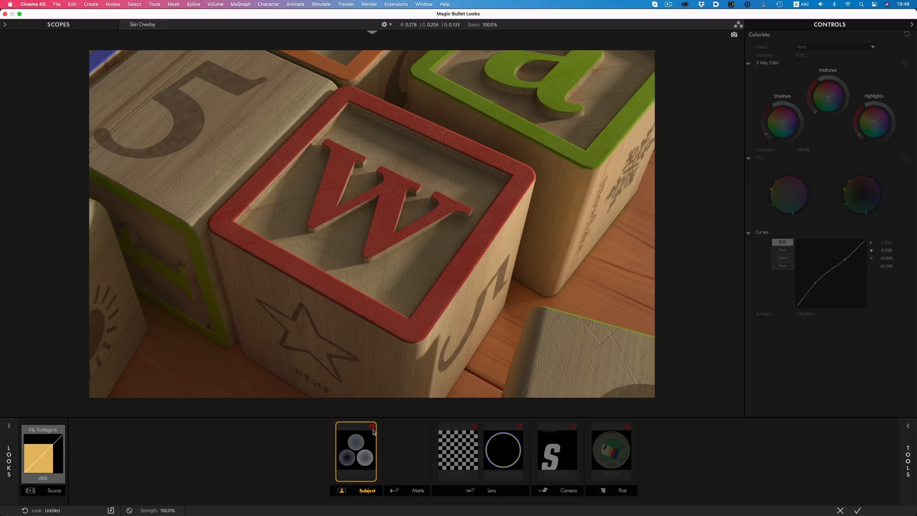
Step: Review the Colorista, Swing-Tilt, Chromatic Aberration and Shutter Streak tiles, then apply the look back to the Picture Viewer
click(356, 450)
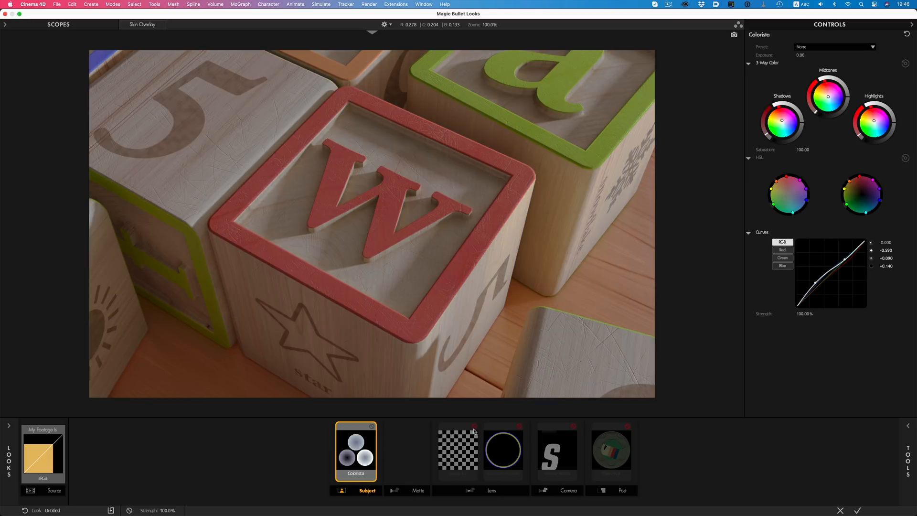
click(458, 450)
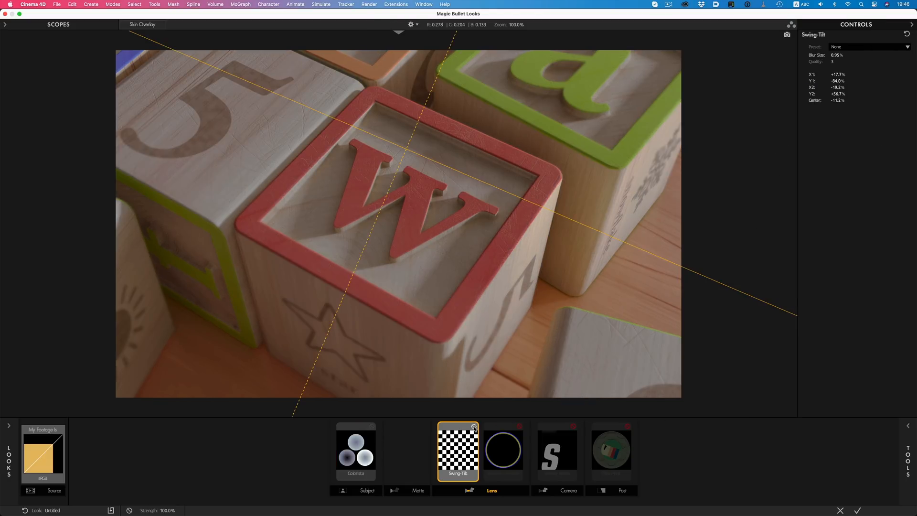
click(502, 450)
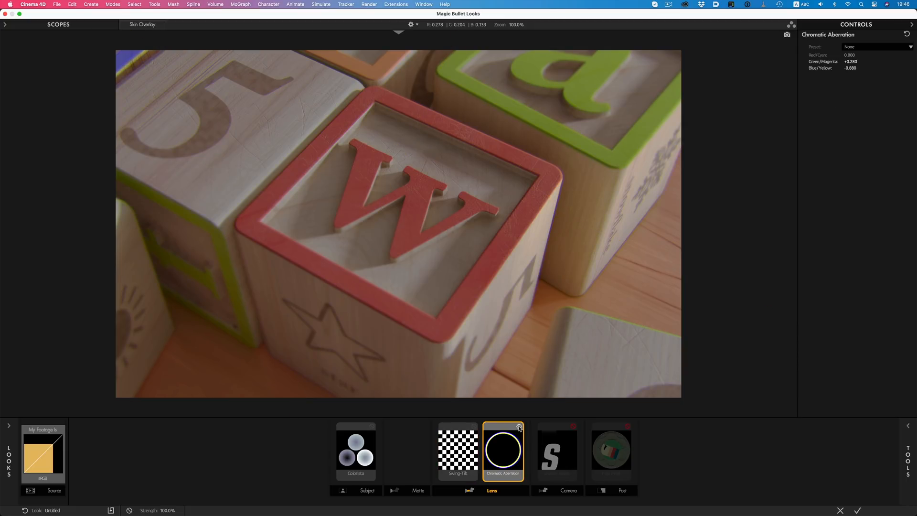
click(556, 450)
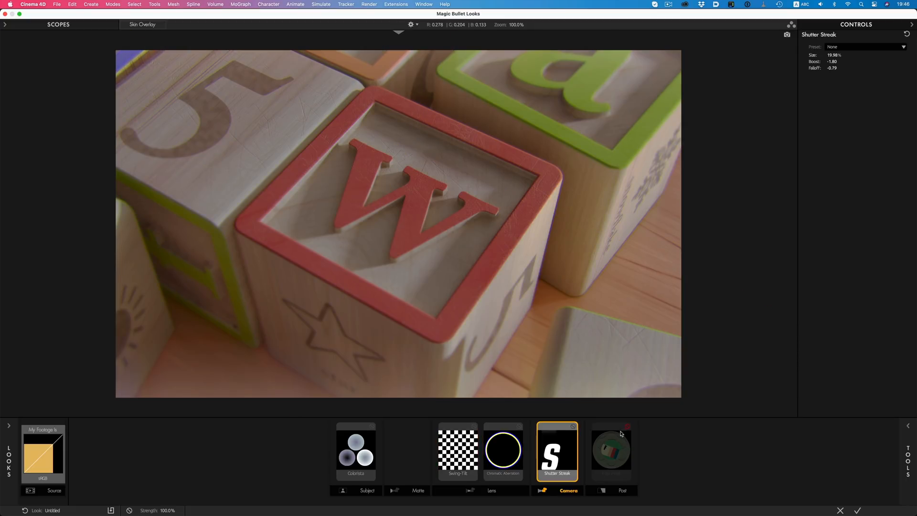
click(611, 450)
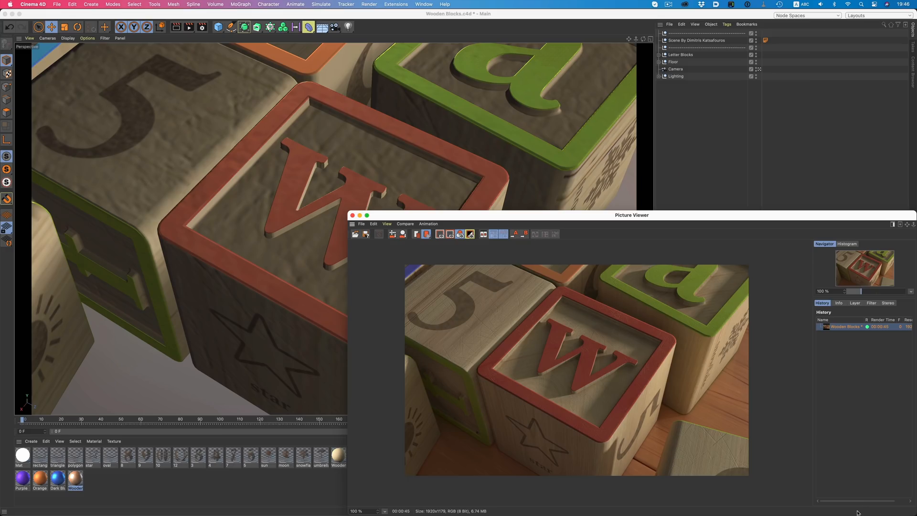
click(188, 27)
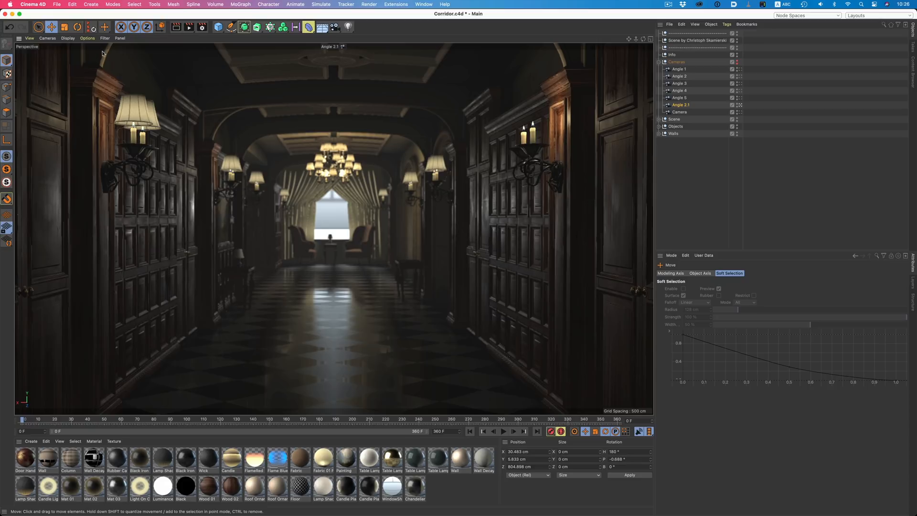
mouse_move(100, 100)
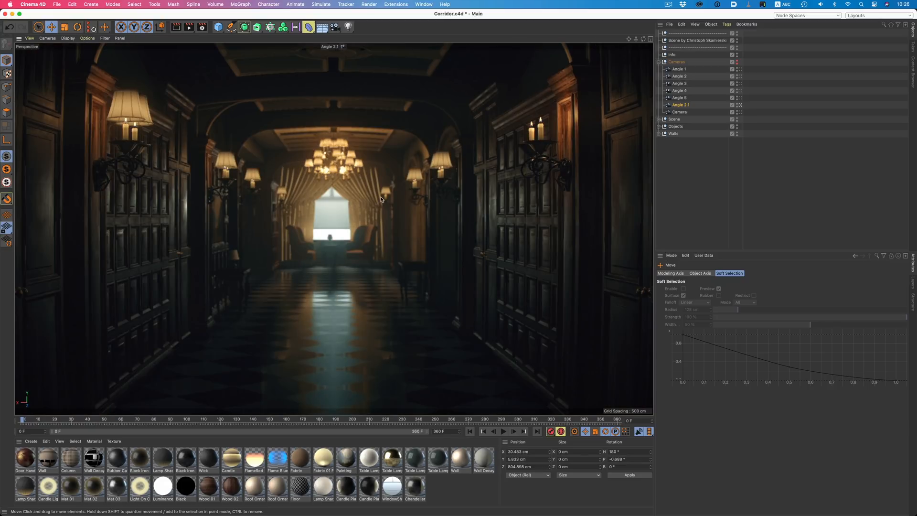
mouse_move(231, 162)
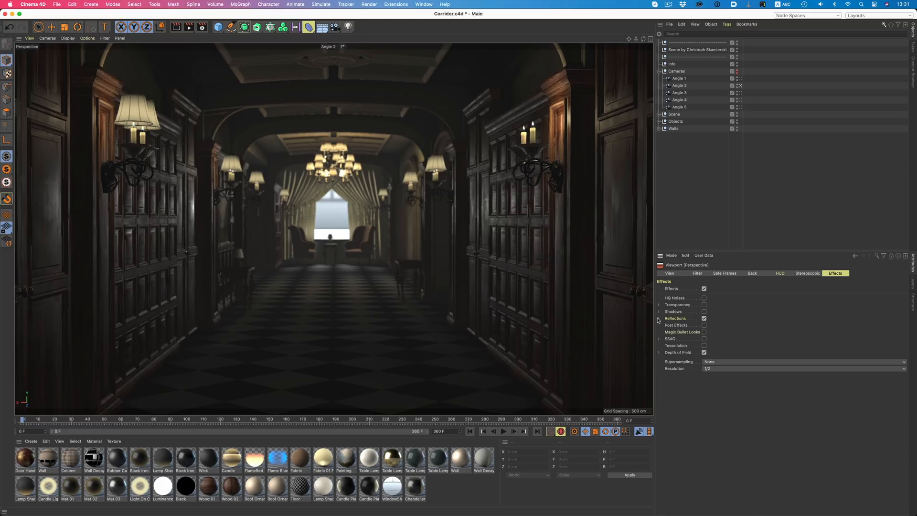
Step: Enable Screen-Space Local Reflections in the viewport's Effects settings so the corridor floor reflects
click(659, 317)
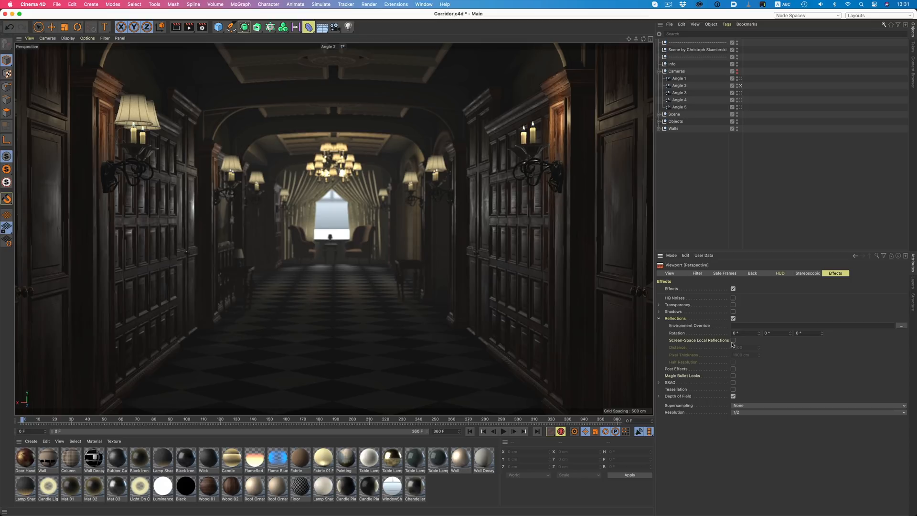
click(732, 340)
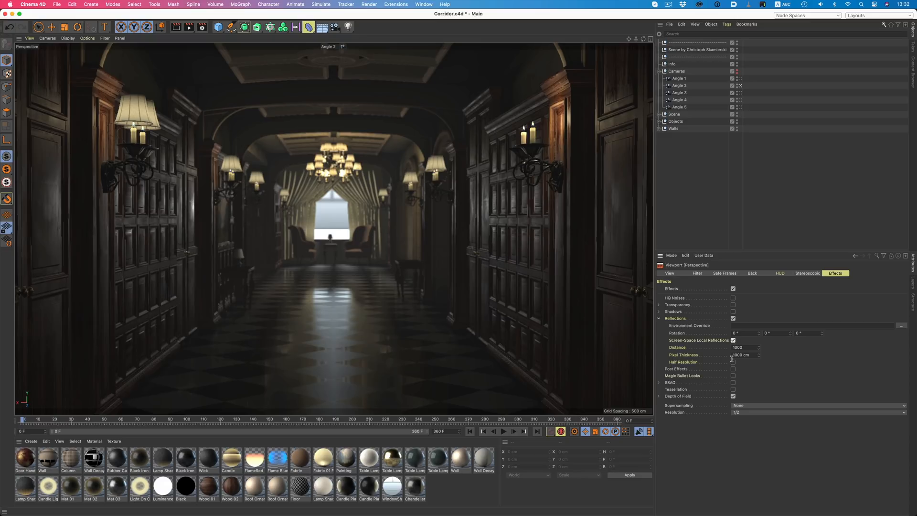
click(733, 376)
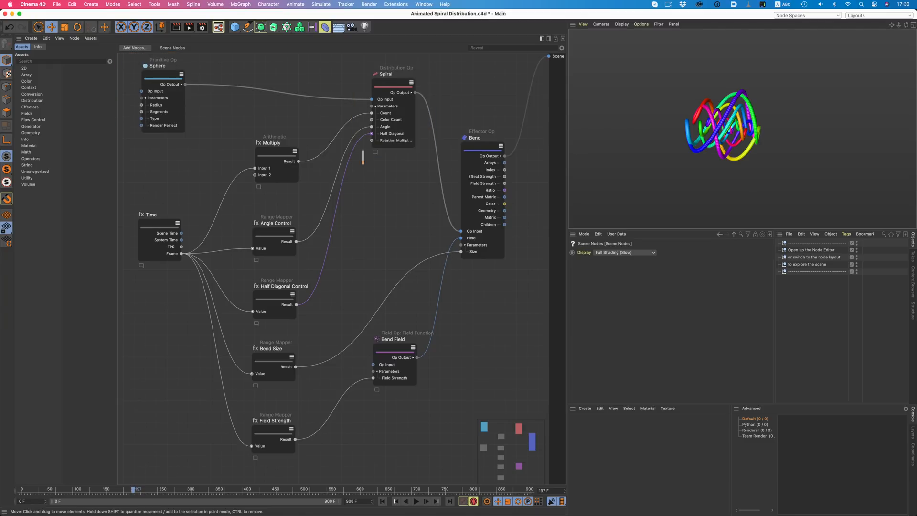
mouse_move(362, 158)
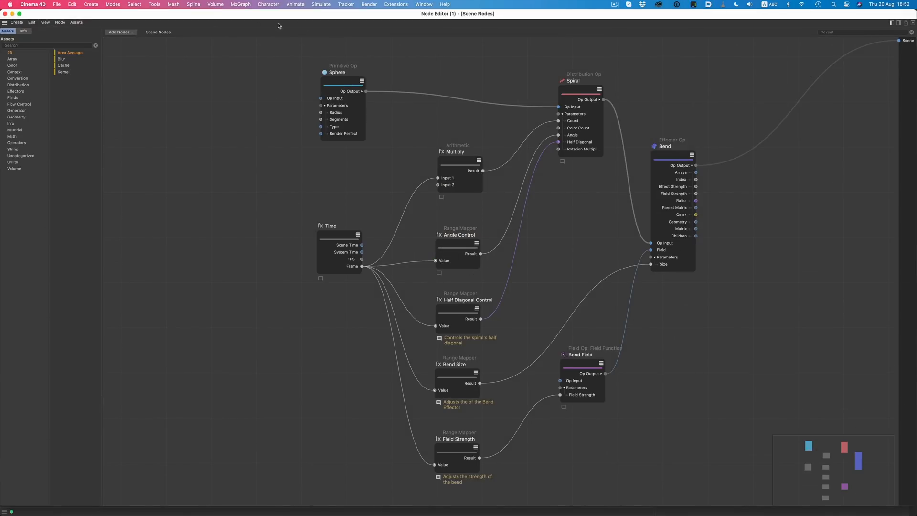
mouse_move(259, 106)
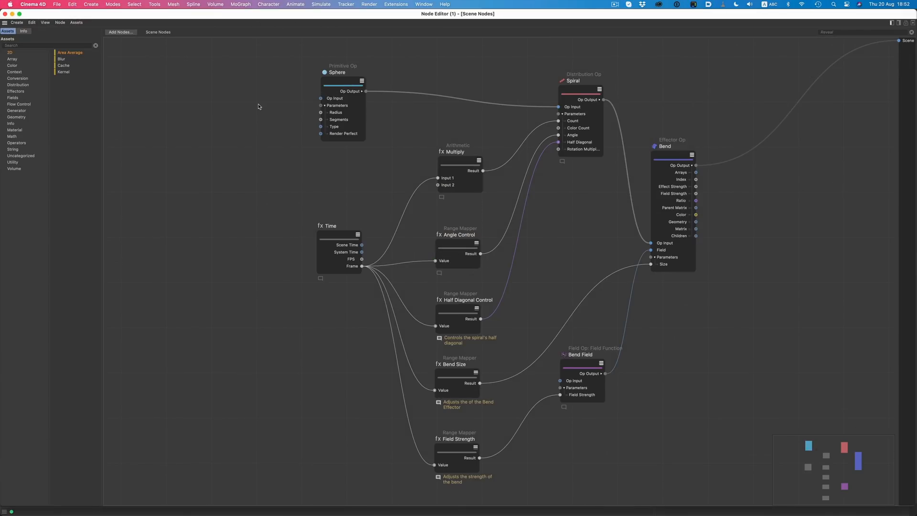
Step: List the Array and then Context node categories in the Node Editor's Assets panel
click(11, 58)
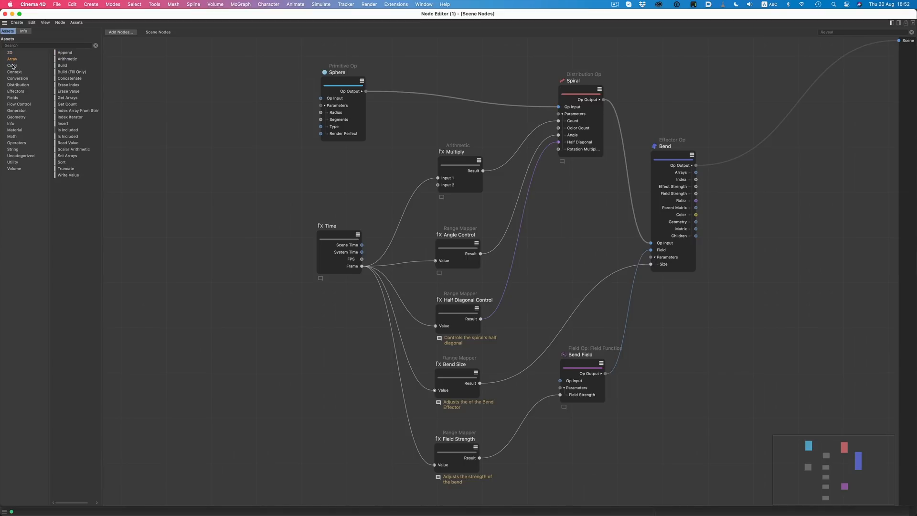
click(14, 72)
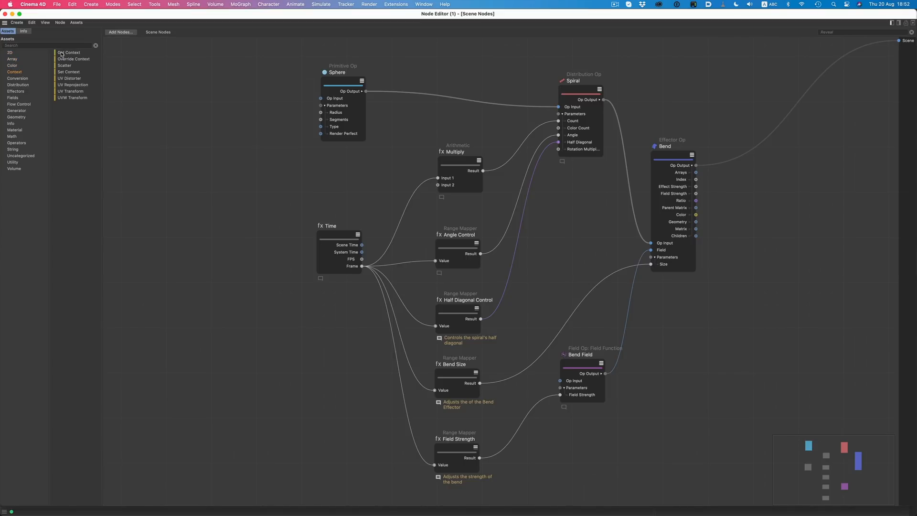
click(17, 84)
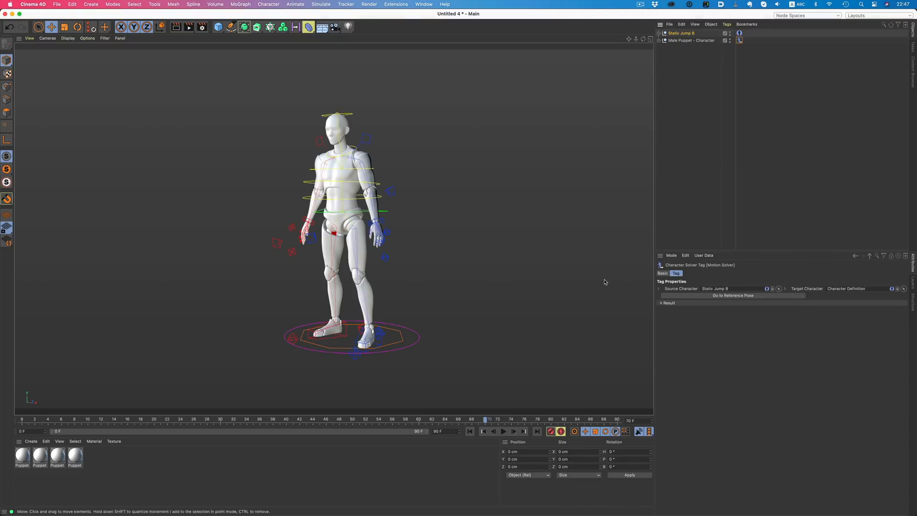
Step: Play the male puppet's Static Jump B animation forwards in the timeline, then stop playback
click(503, 431)
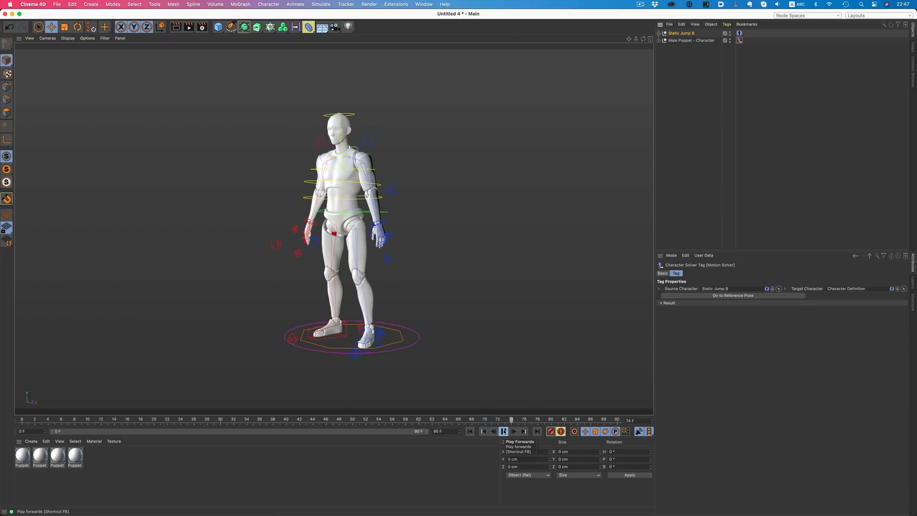
click(512, 431)
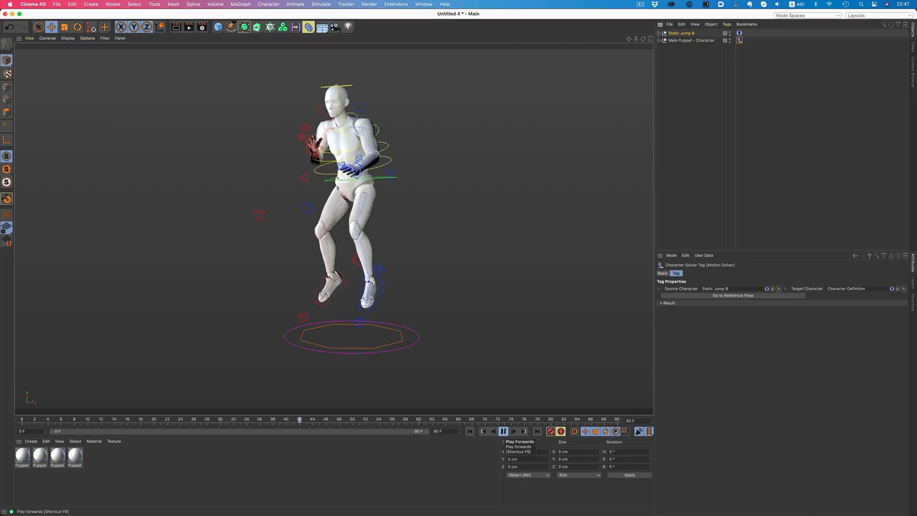
click(502, 431)
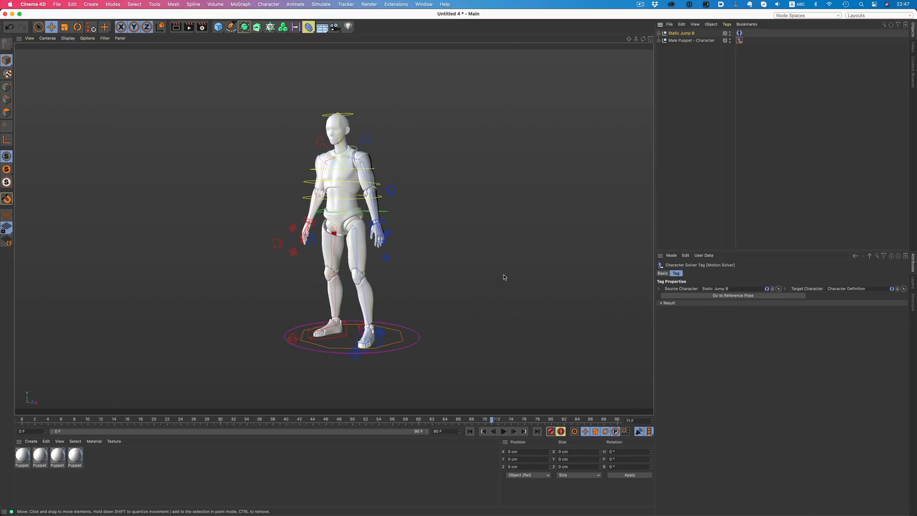